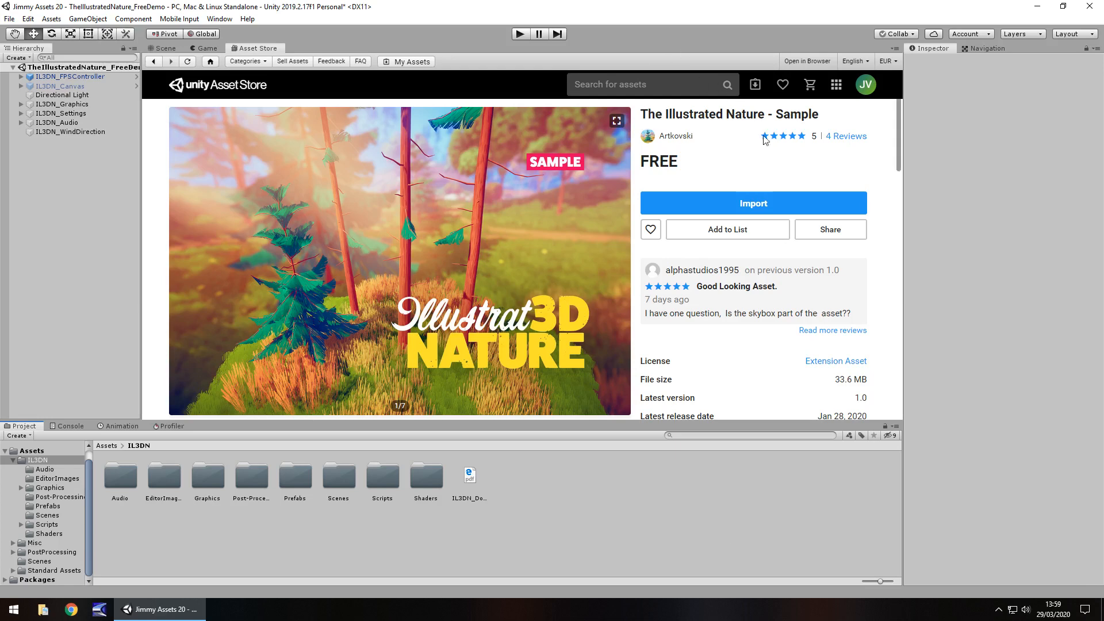
pyautogui.moveTo(639, 168)
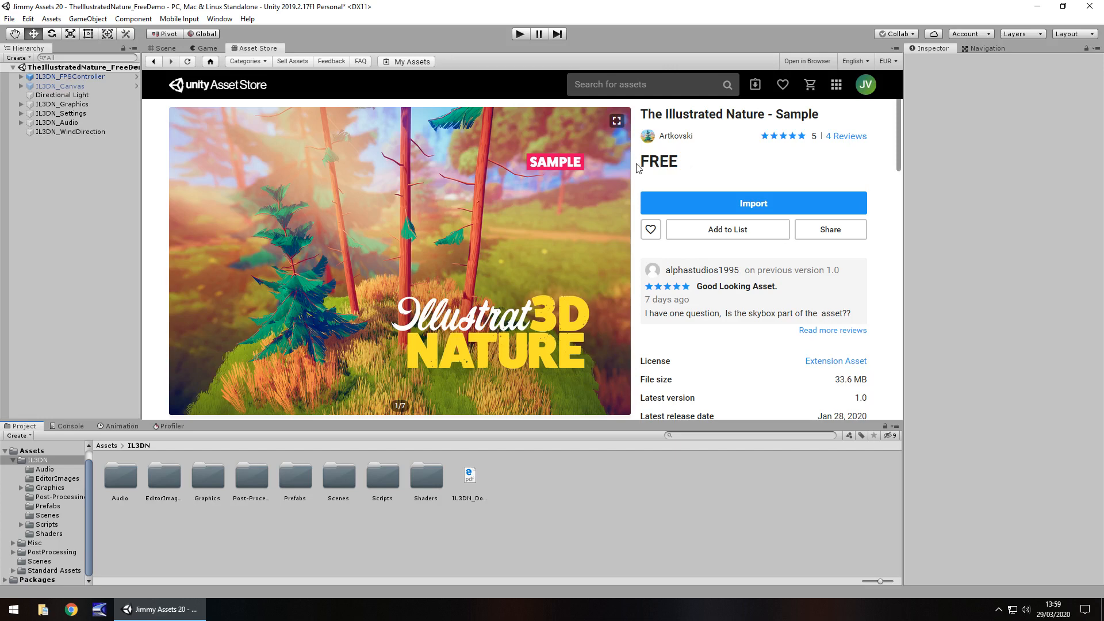
pyautogui.moveTo(685, 170)
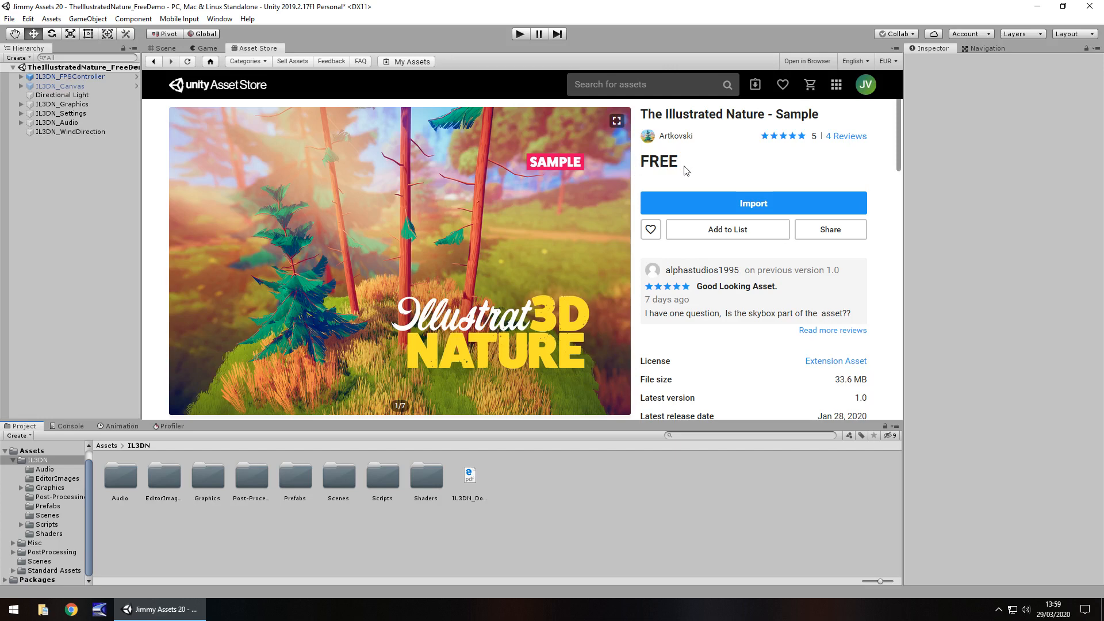
pyautogui.moveTo(542, 140)
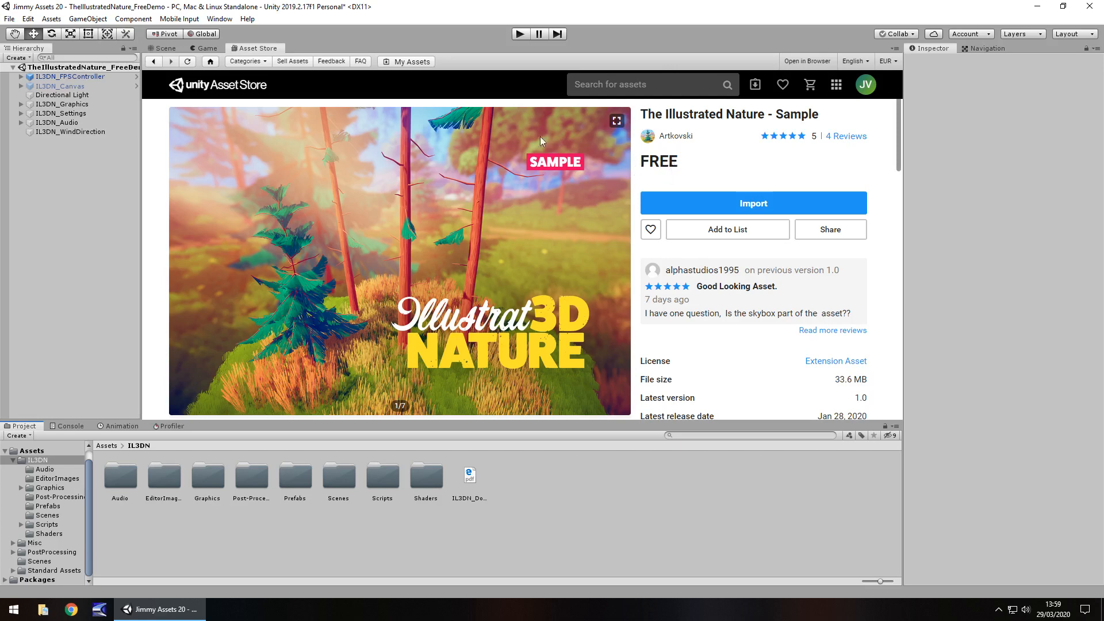
# - Switch from the Asset Store page to the Scene view of the grassy forest island
pyautogui.click(163, 48)
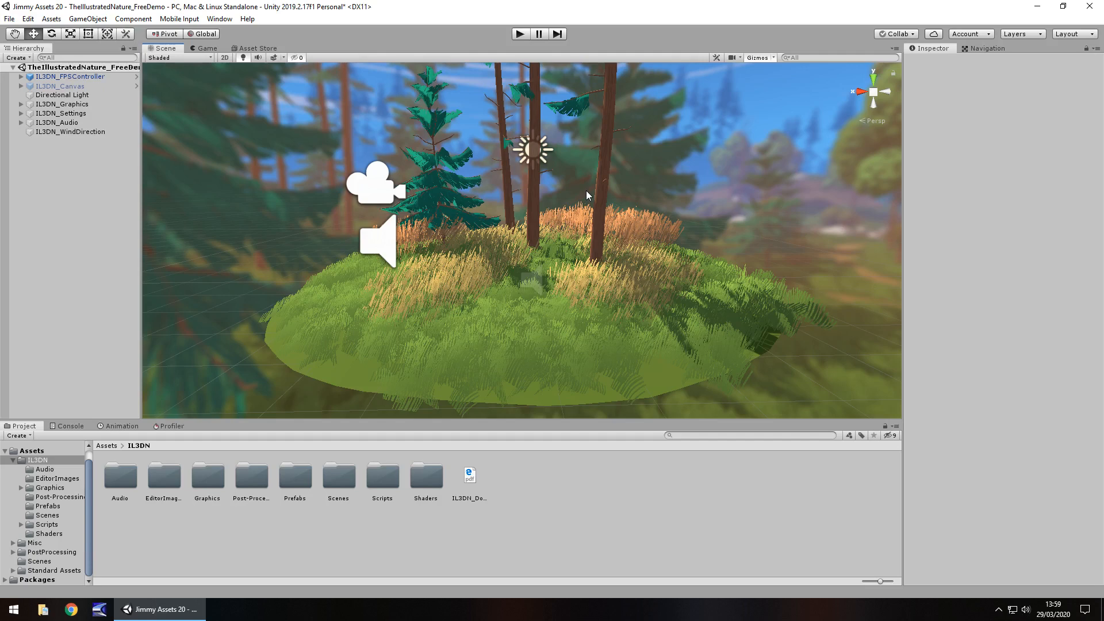
pyautogui.moveTo(521, 107)
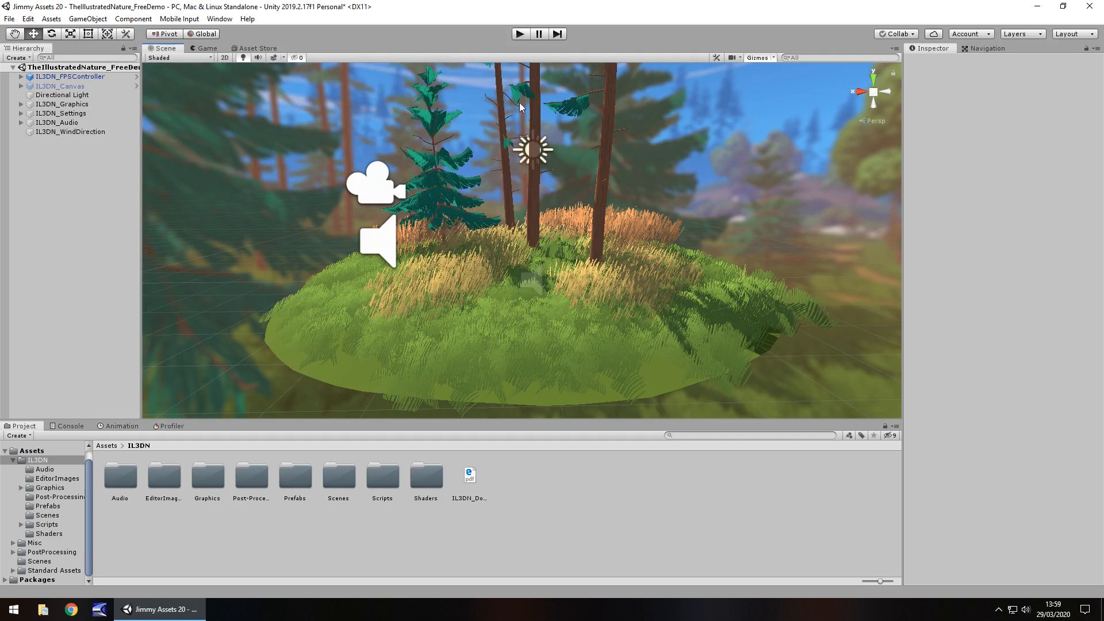
pyautogui.moveTo(808, 153)
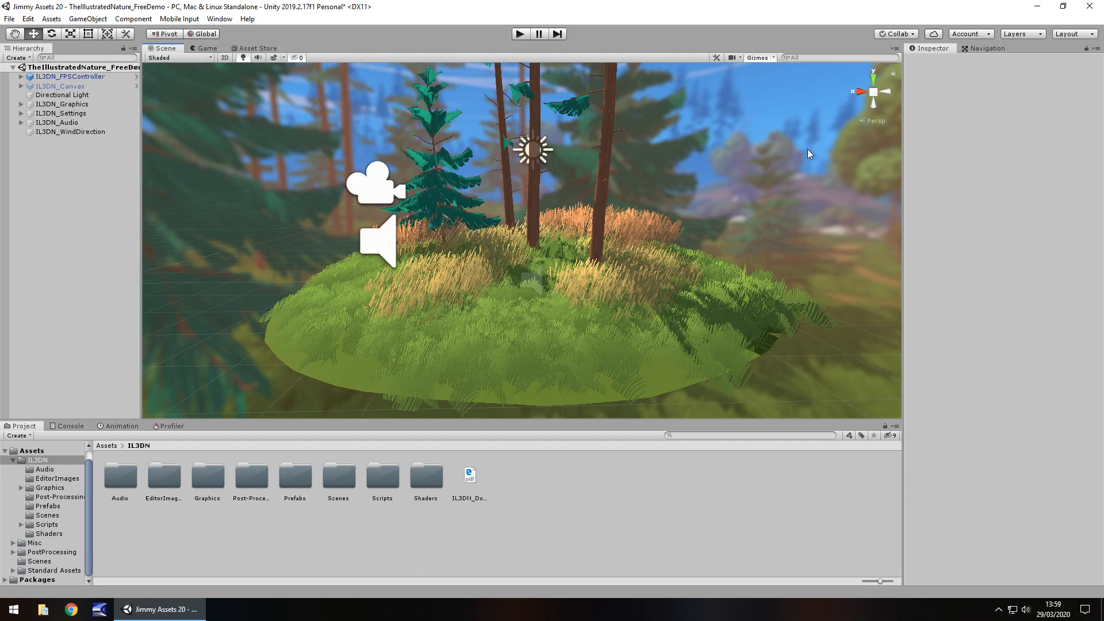
pyautogui.moveTo(790, 158)
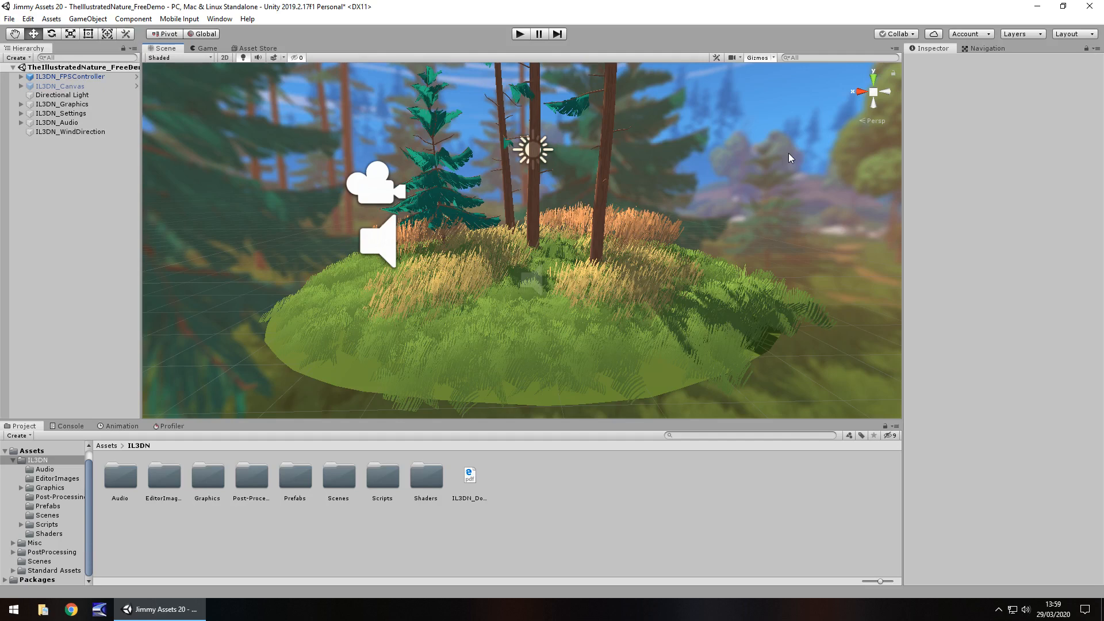
pyautogui.moveTo(459, 252)
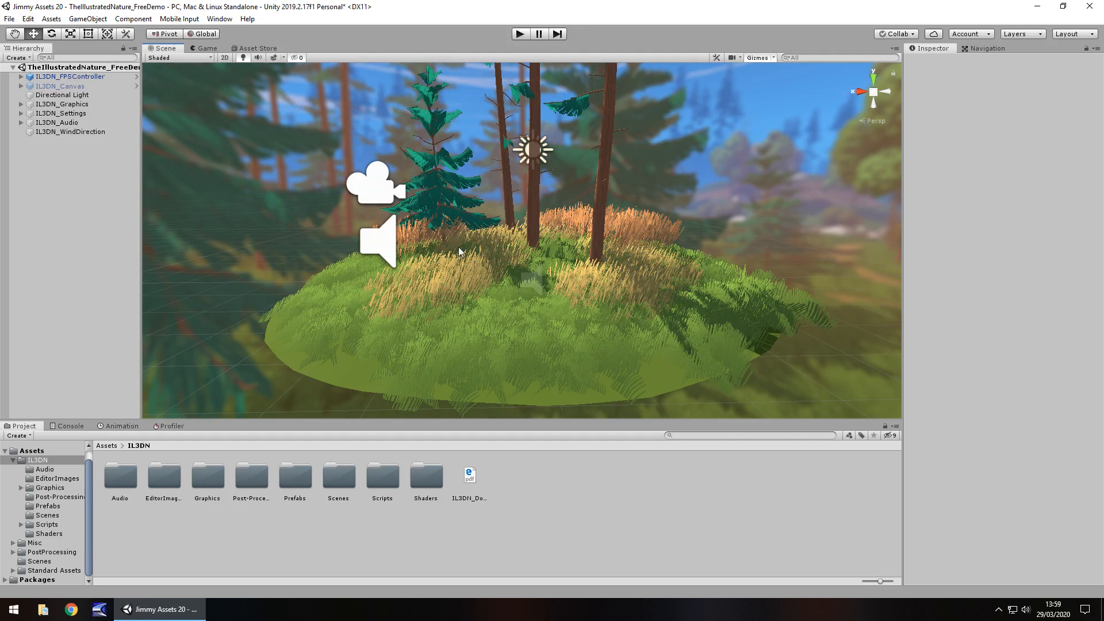
pyautogui.moveTo(570, 277)
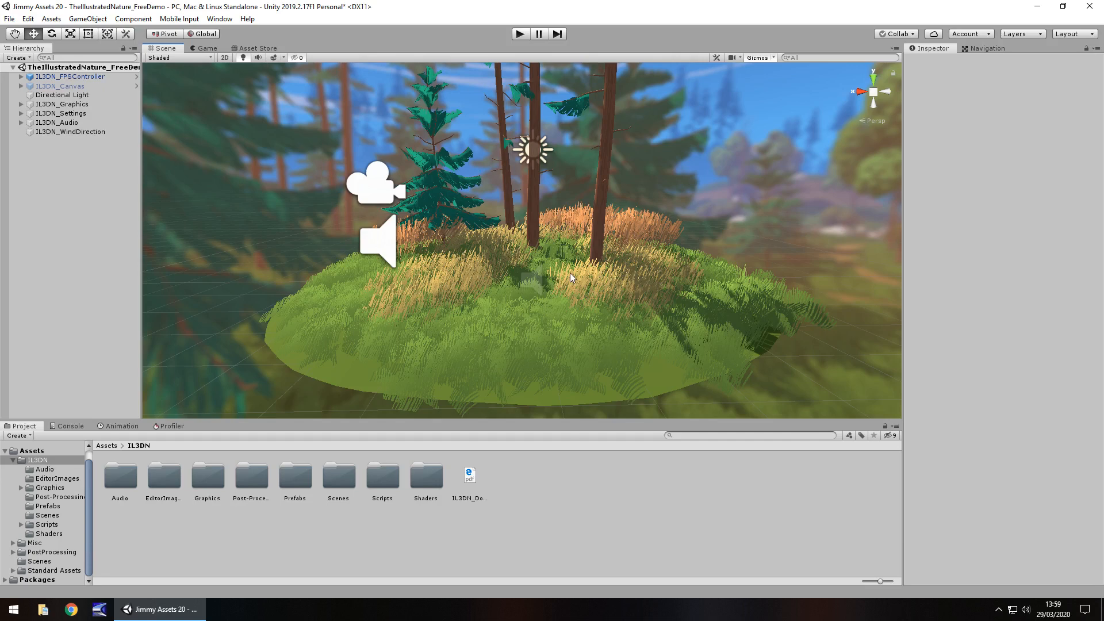
pyautogui.moveTo(249, 475)
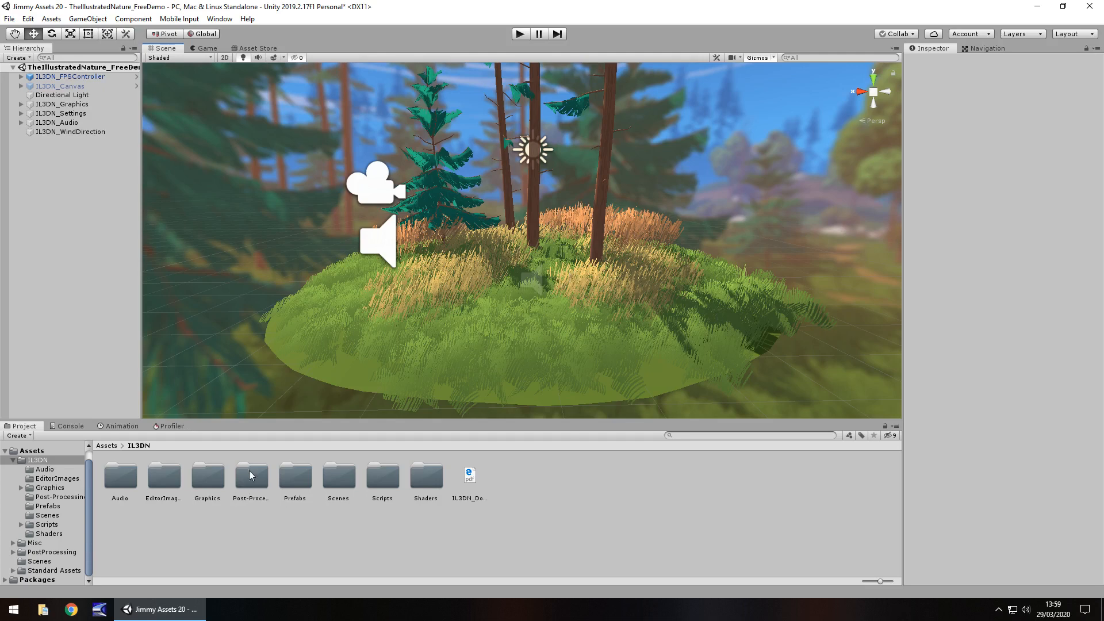
pyautogui.moveTo(284, 520)
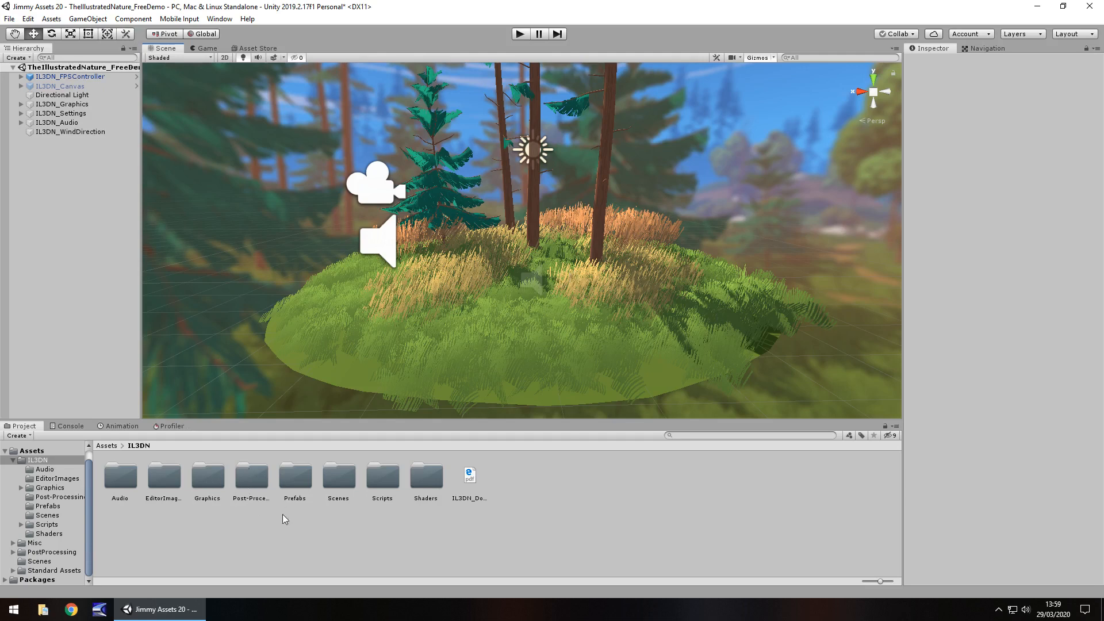
pyautogui.moveTo(479, 222)
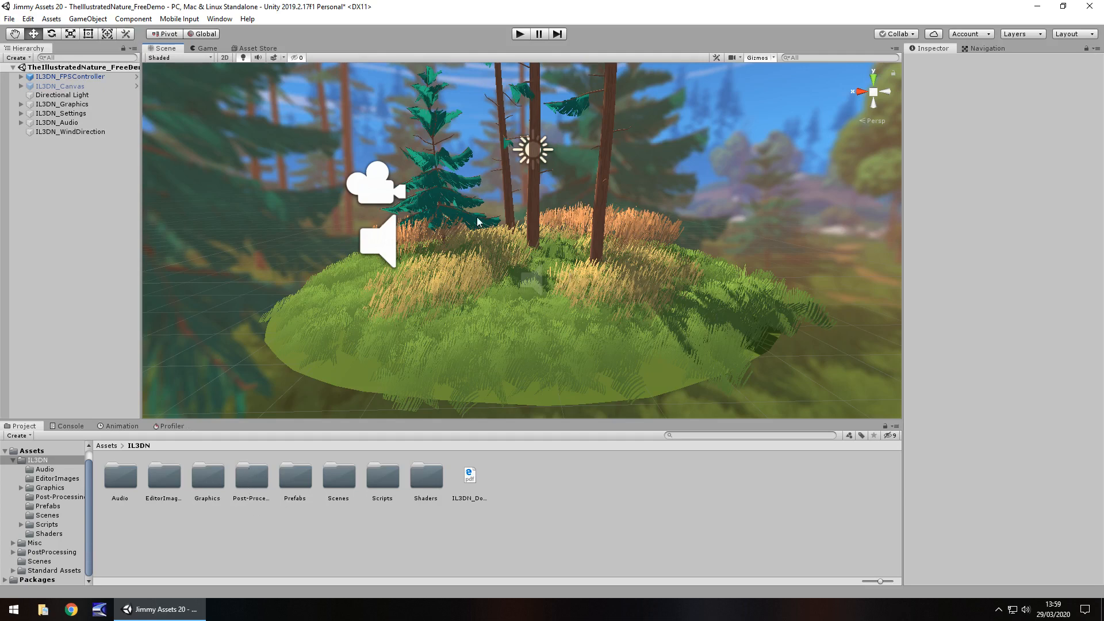
pyautogui.moveTo(461, 280)
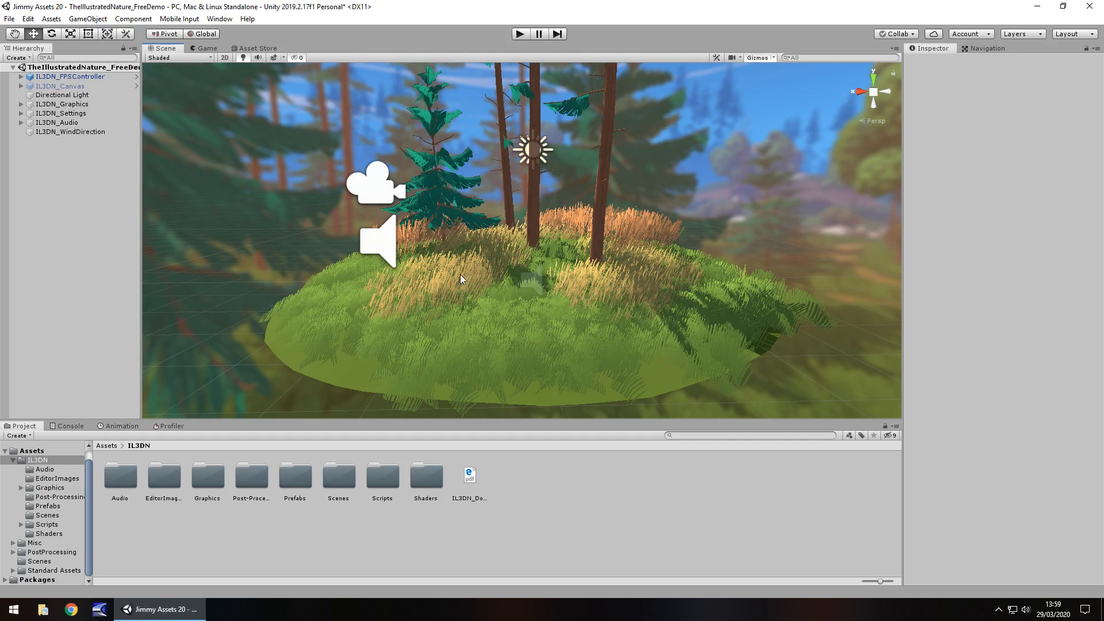
pyautogui.moveTo(463, 268)
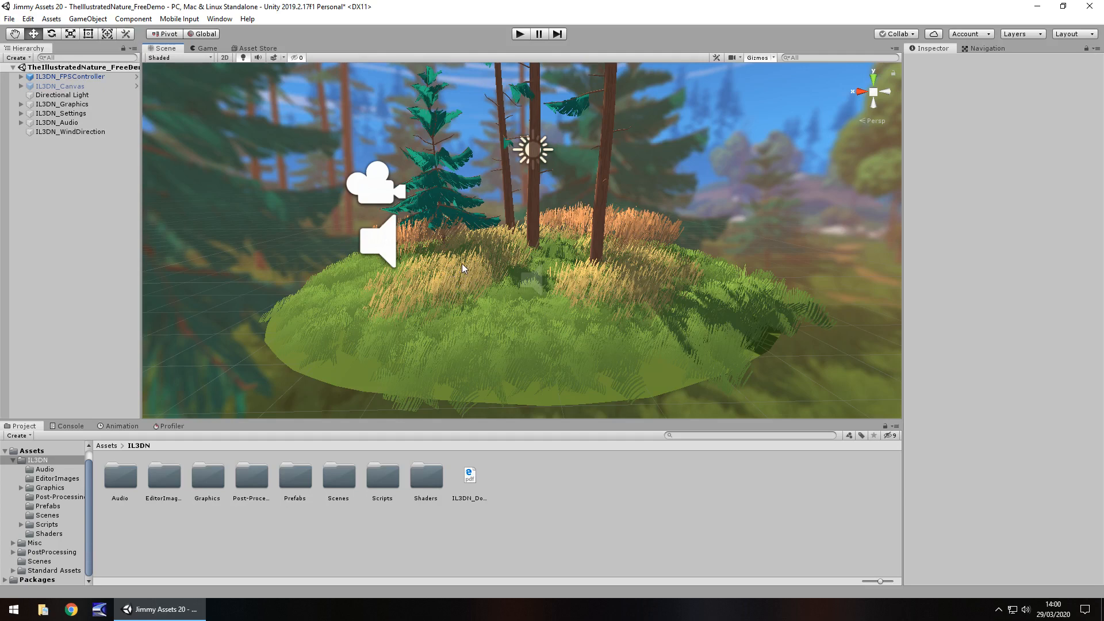
pyautogui.moveTo(463, 241)
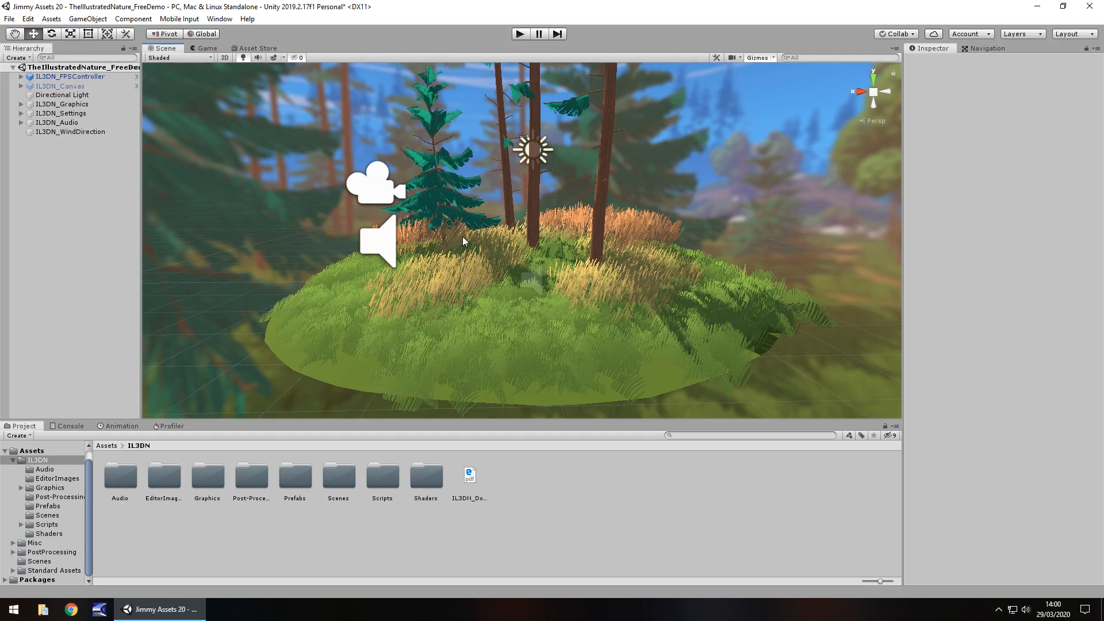
pyautogui.moveTo(666, 279)
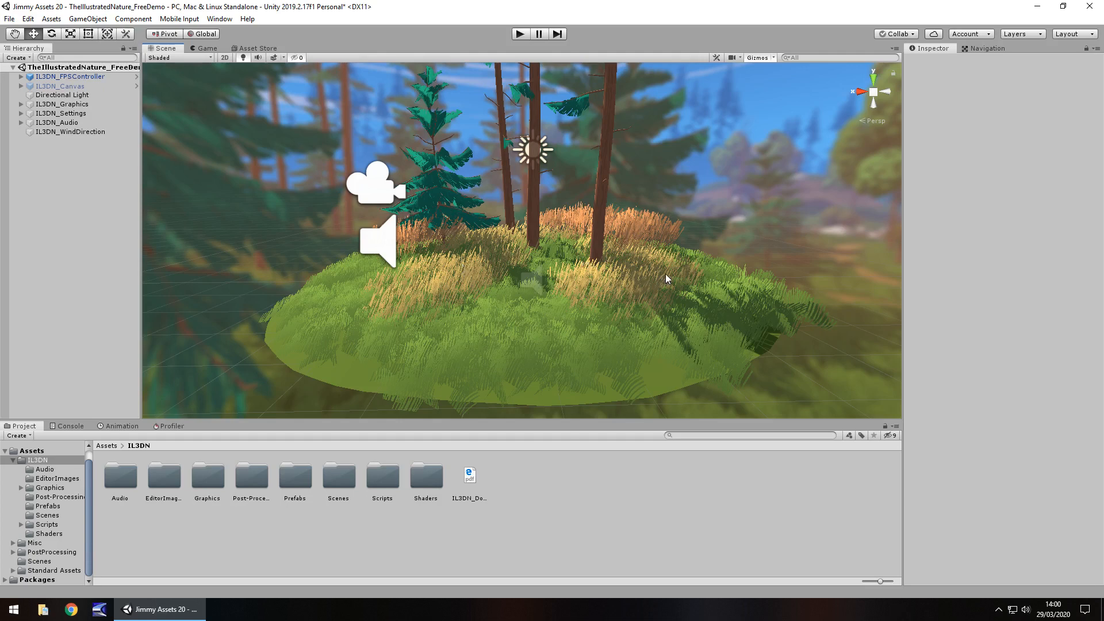
pyautogui.moveTo(126, 176)
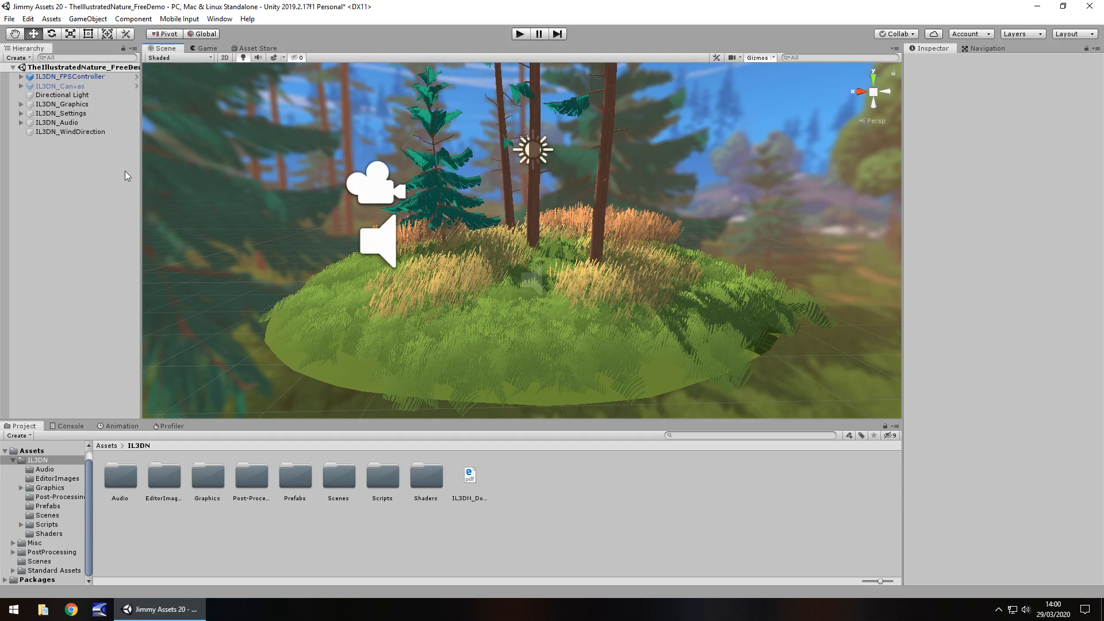
# - Show the Game view of the forest from ground level among trees and tall grass
pyautogui.click(205, 48)
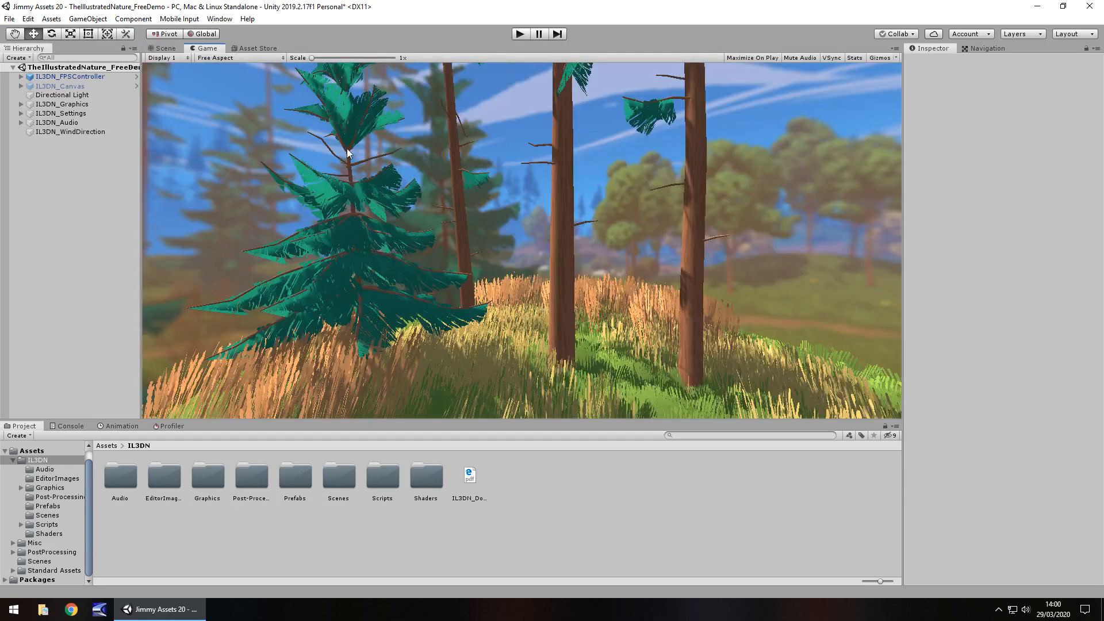
pyautogui.moveTo(878, 353)
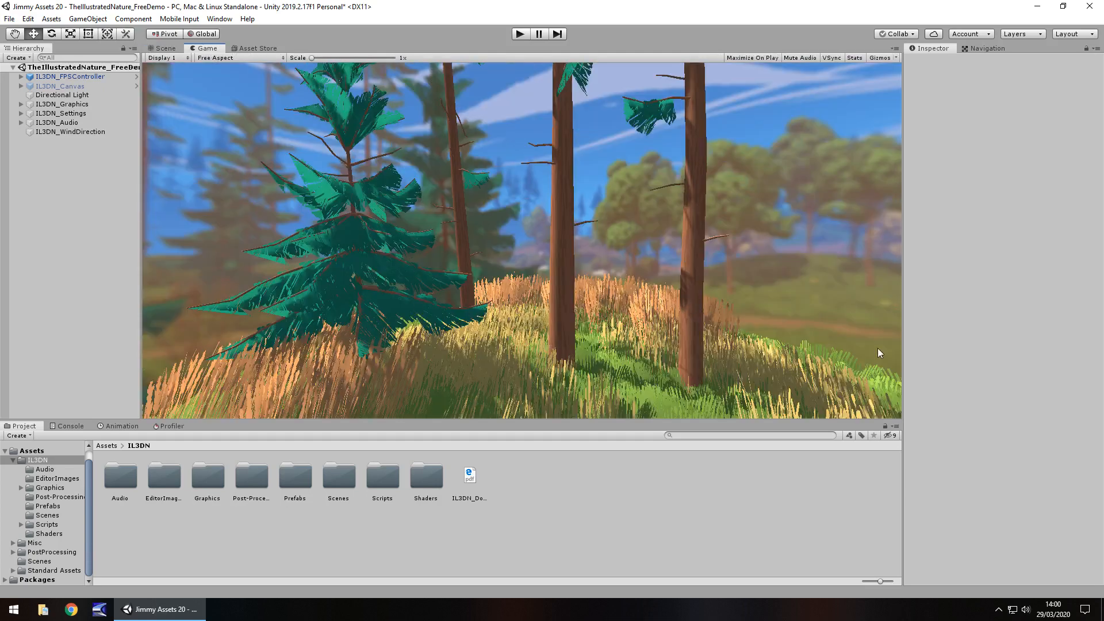
pyautogui.moveTo(858, 296)
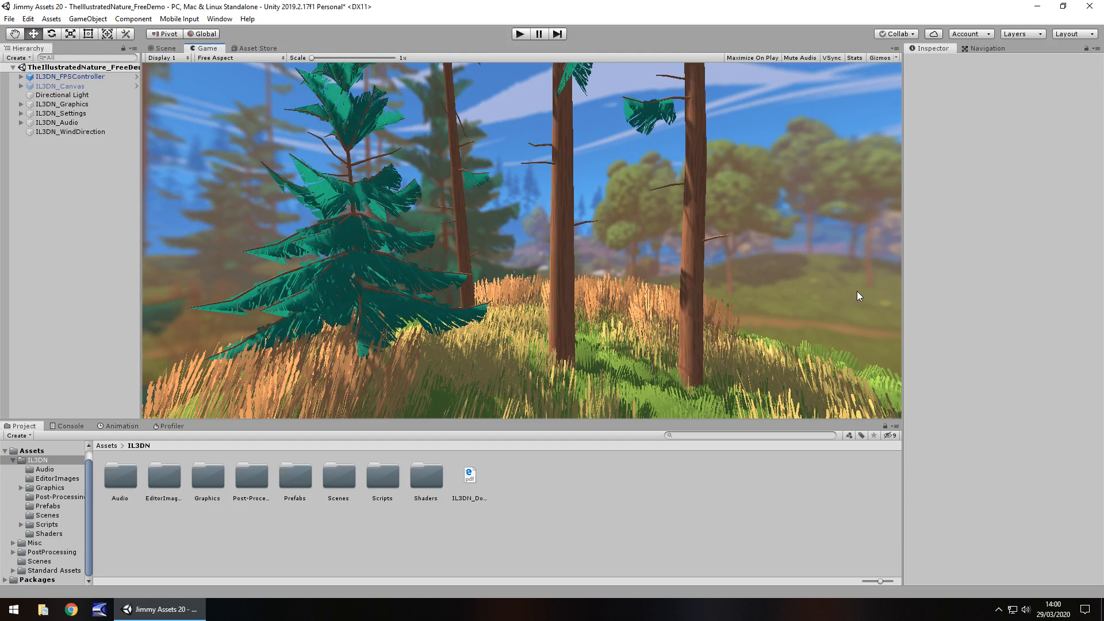
pyautogui.moveTo(579, 283)
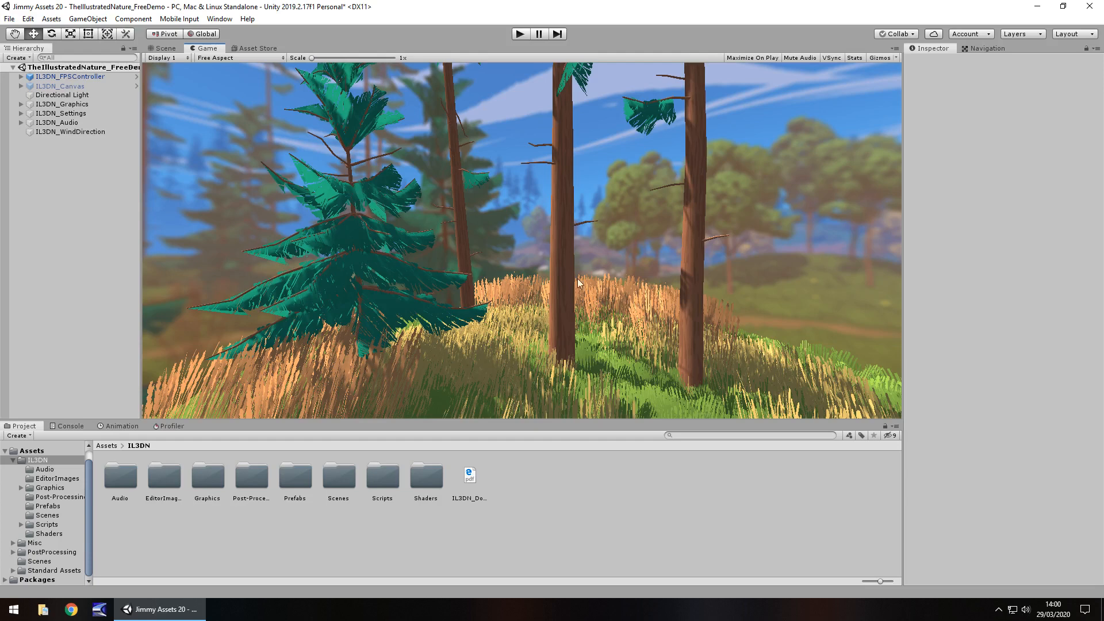
pyautogui.moveTo(549, 269)
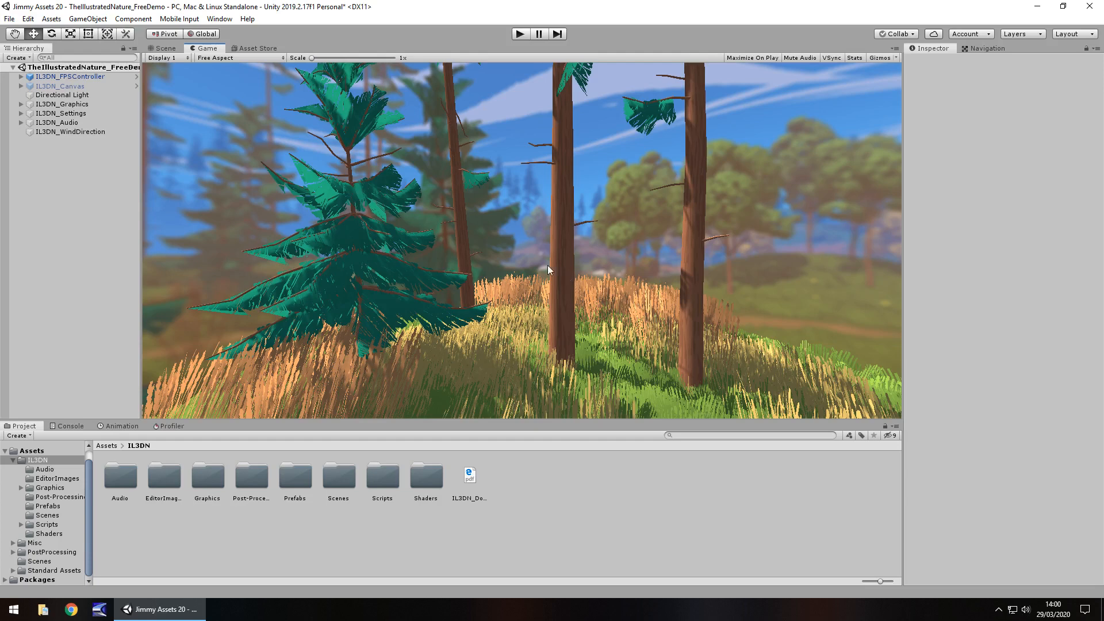
pyautogui.click(22, 76)
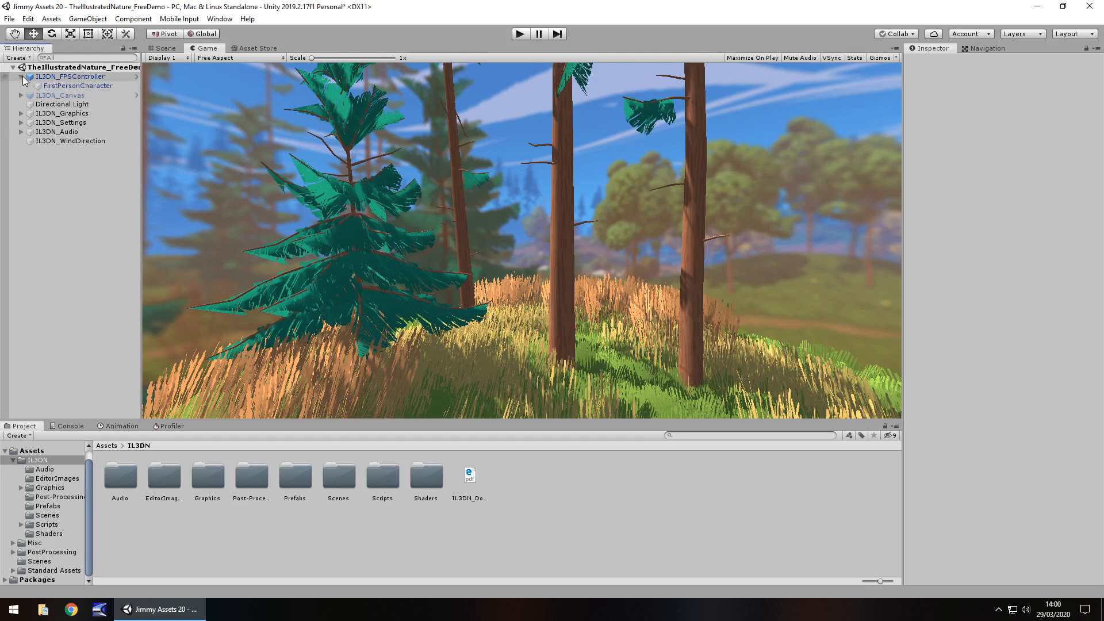
pyautogui.click(77, 85)
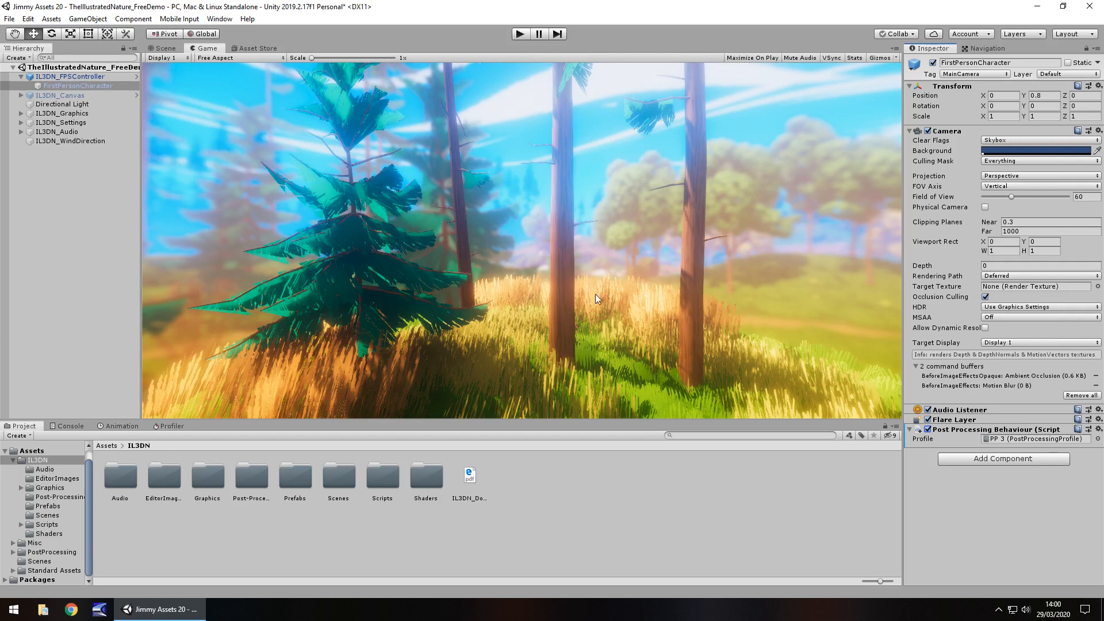
pyautogui.moveTo(843, 171)
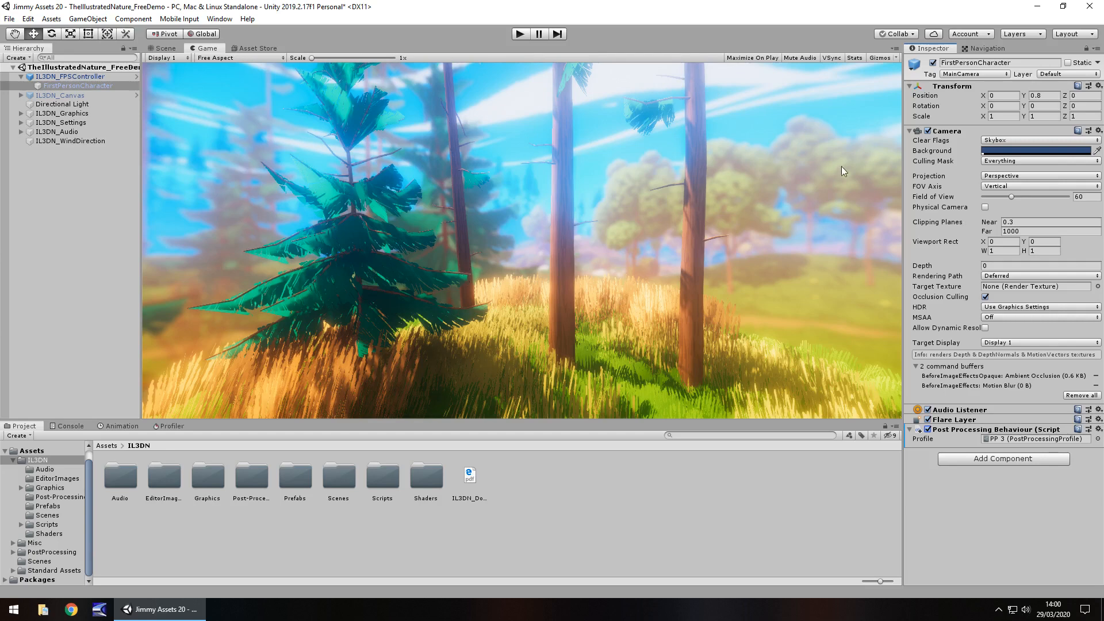
pyautogui.moveTo(610, 269)
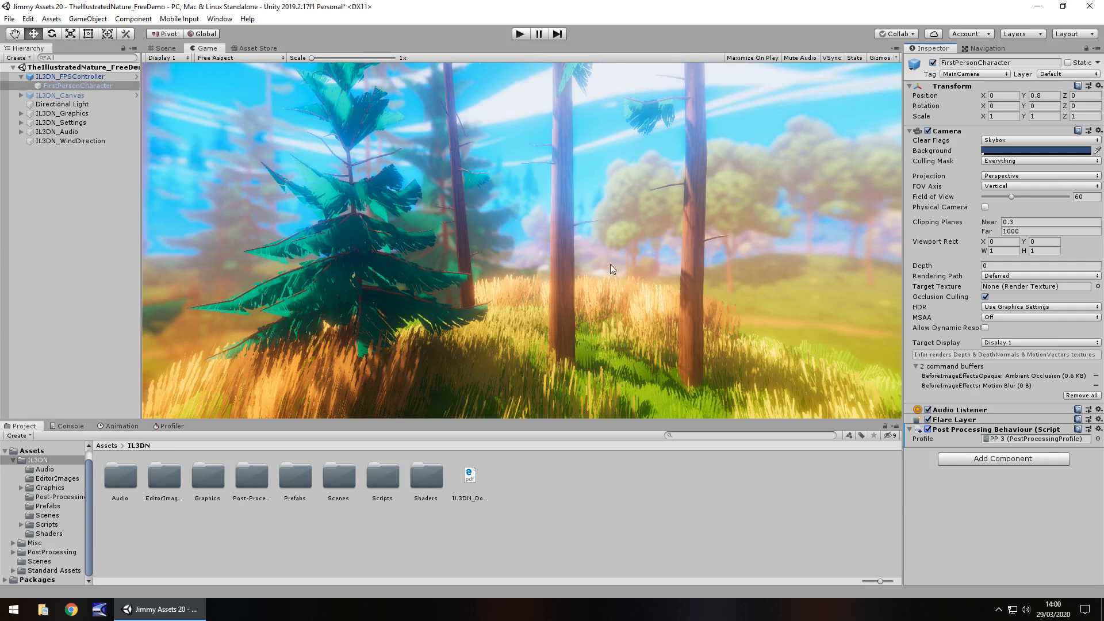
pyautogui.moveTo(671, 284)
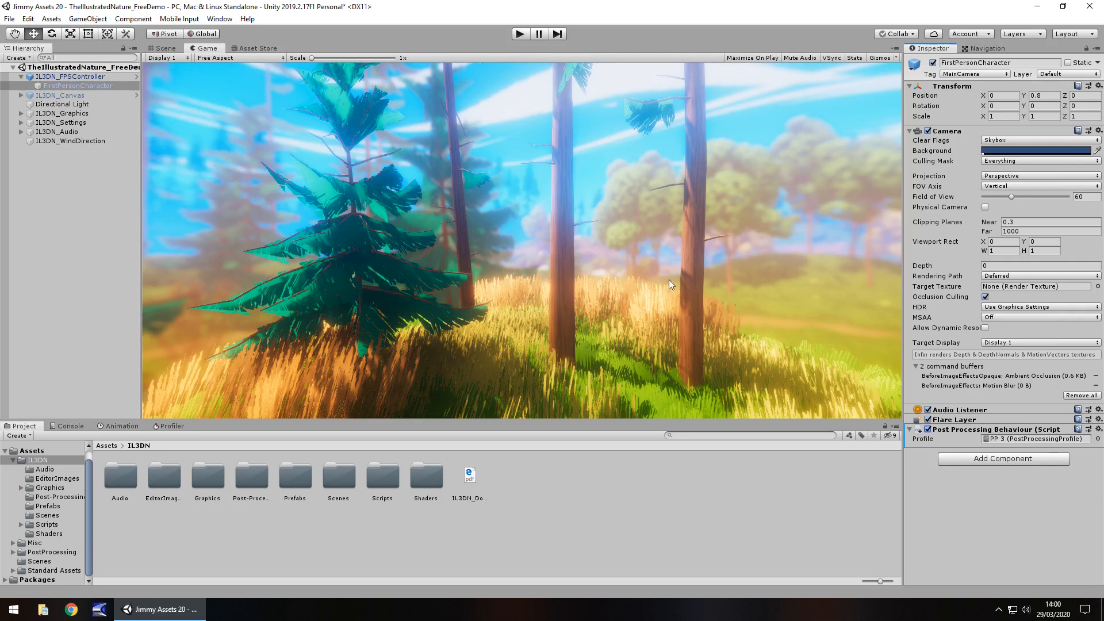
pyautogui.moveTo(795, 322)
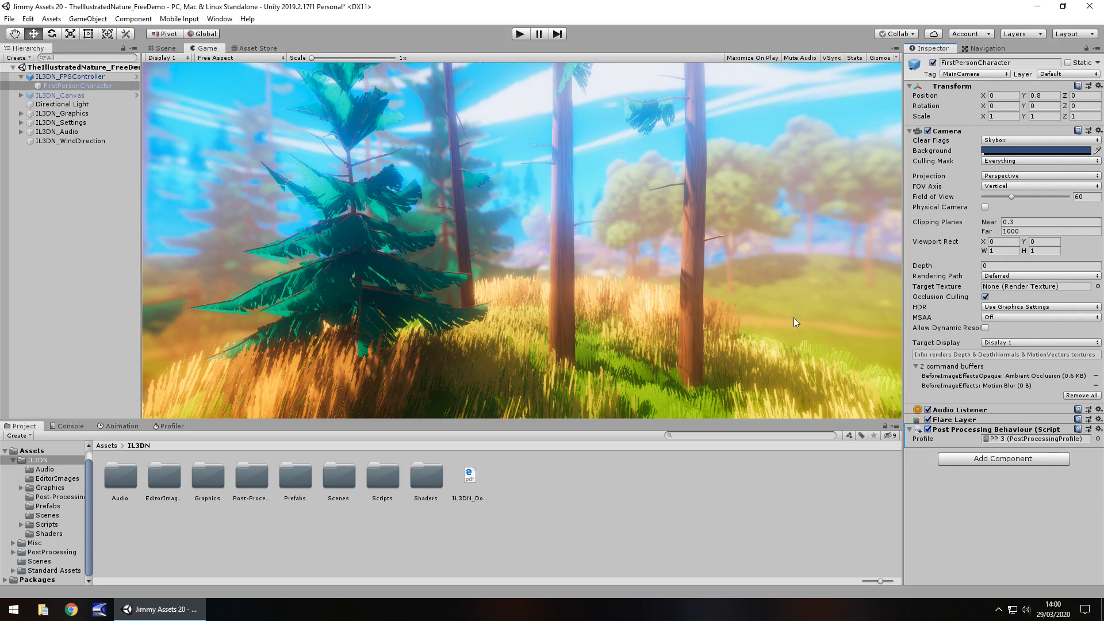
pyautogui.moveTo(751, 251)
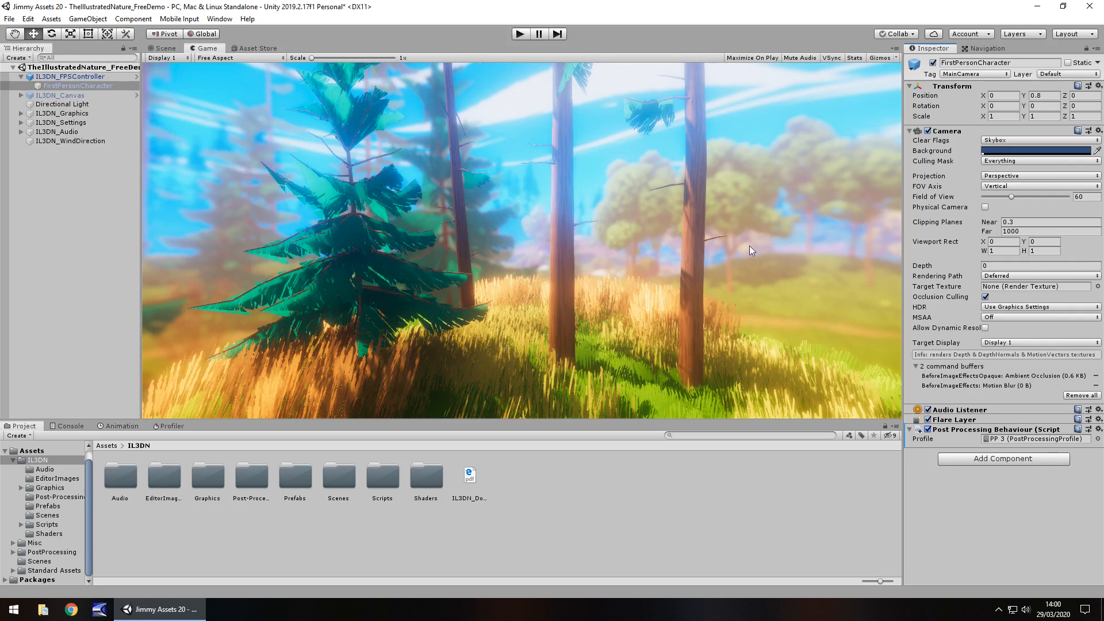
pyautogui.moveTo(554, 362)
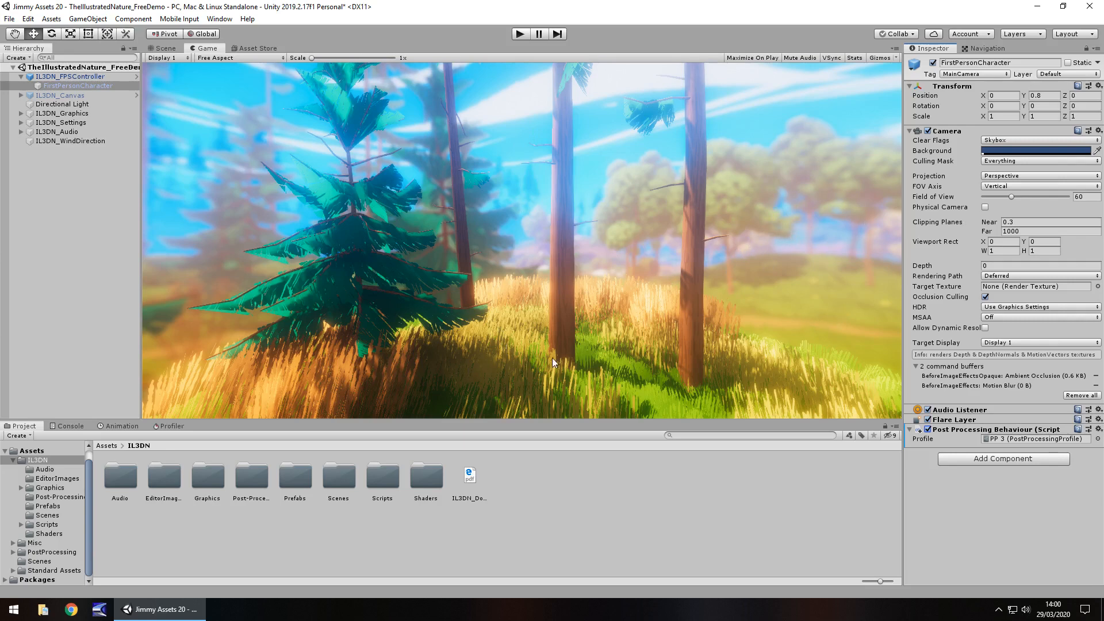
pyautogui.moveTo(472, 381)
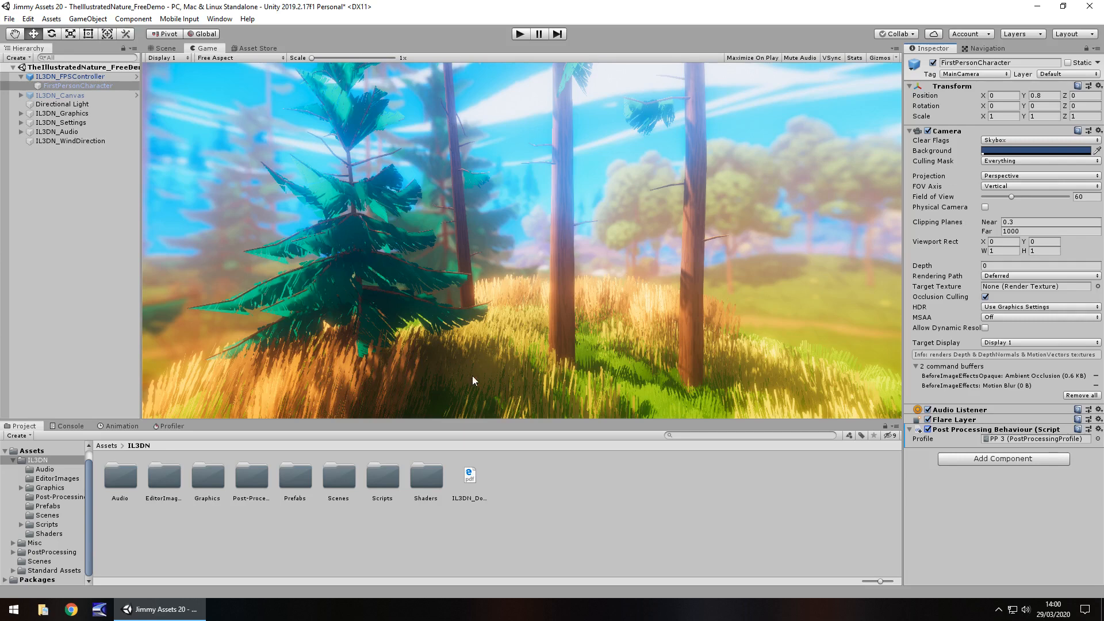
pyautogui.moveTo(509, 393)
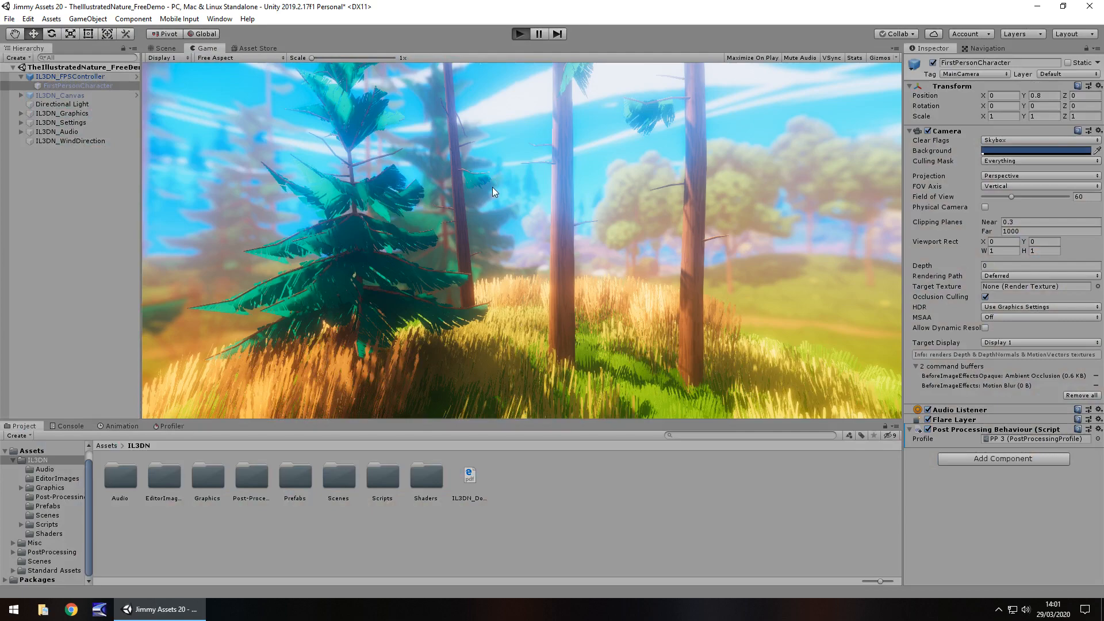
# - Run the Illustrated Nature demo and look around the forest as the first-person player
pyautogui.click(520, 33)
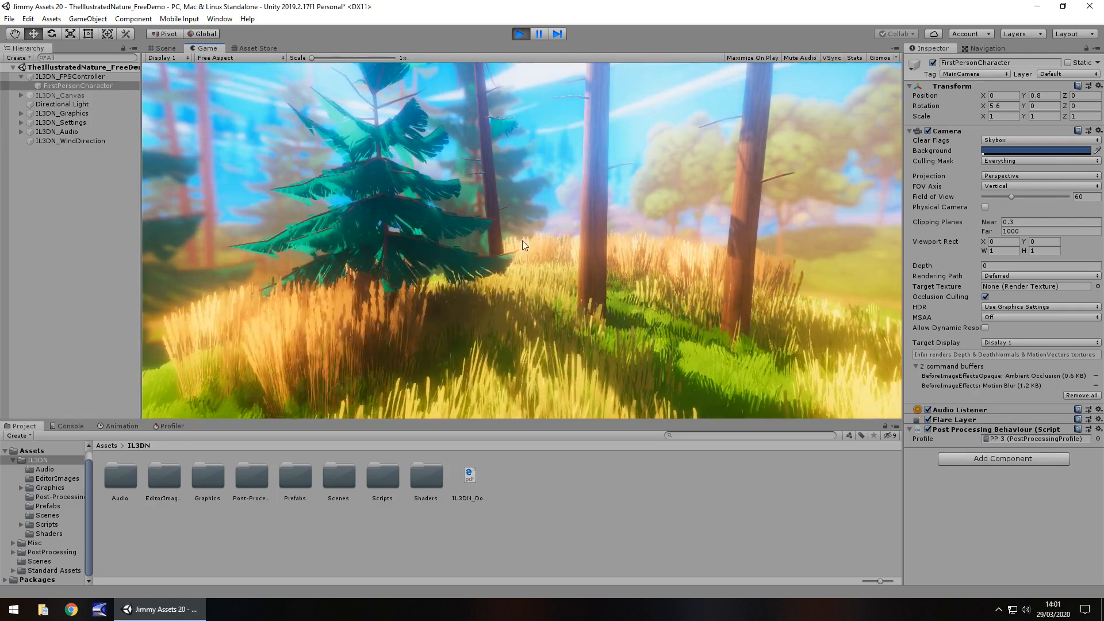
# - Select Directional Light to show its Light component's lighting and shadow settings
pyautogui.click(63, 104)
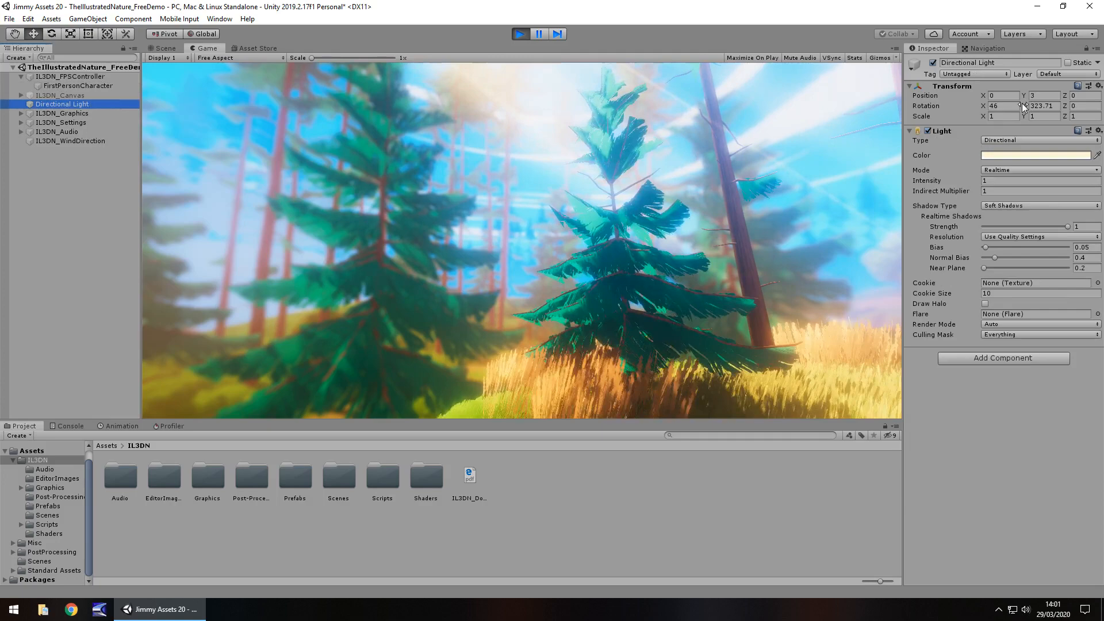
pyautogui.moveTo(1035, 106); pyautogui.dragTo(1055, 105)
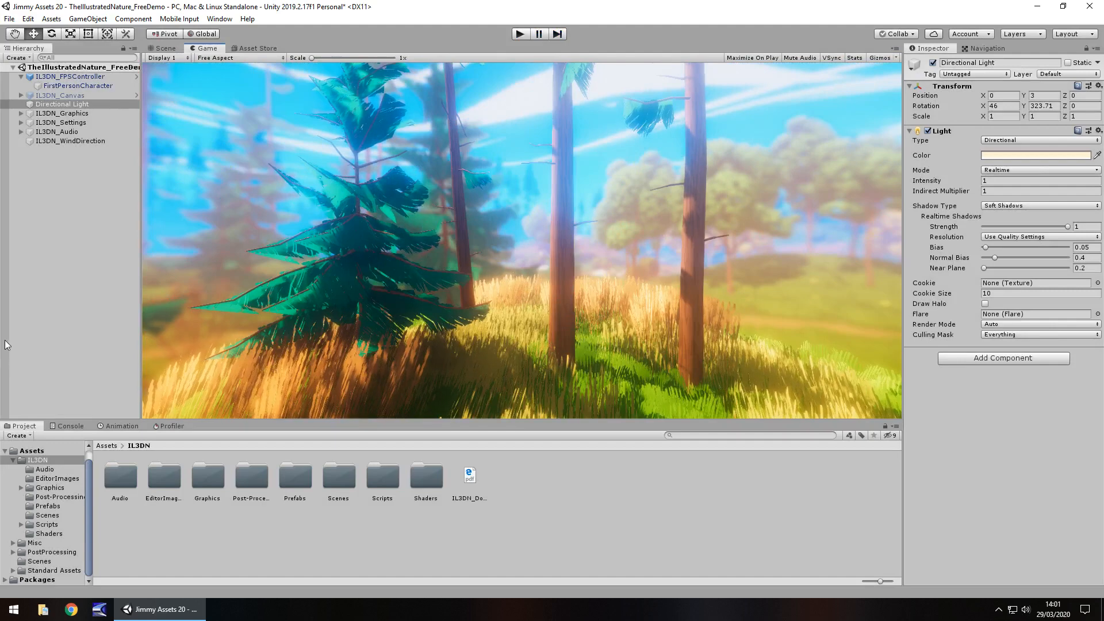
# - Browse the EditorImages, Scenes, Shaders and Scripts folders in the Project window
pyautogui.click(58, 479)
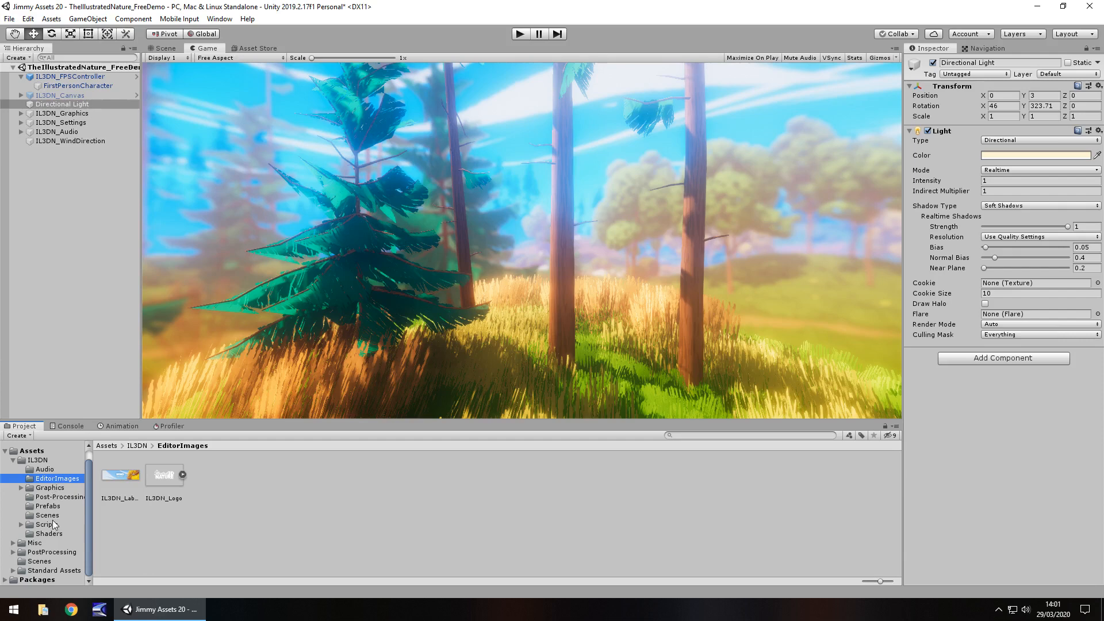
pyautogui.click(47, 515)
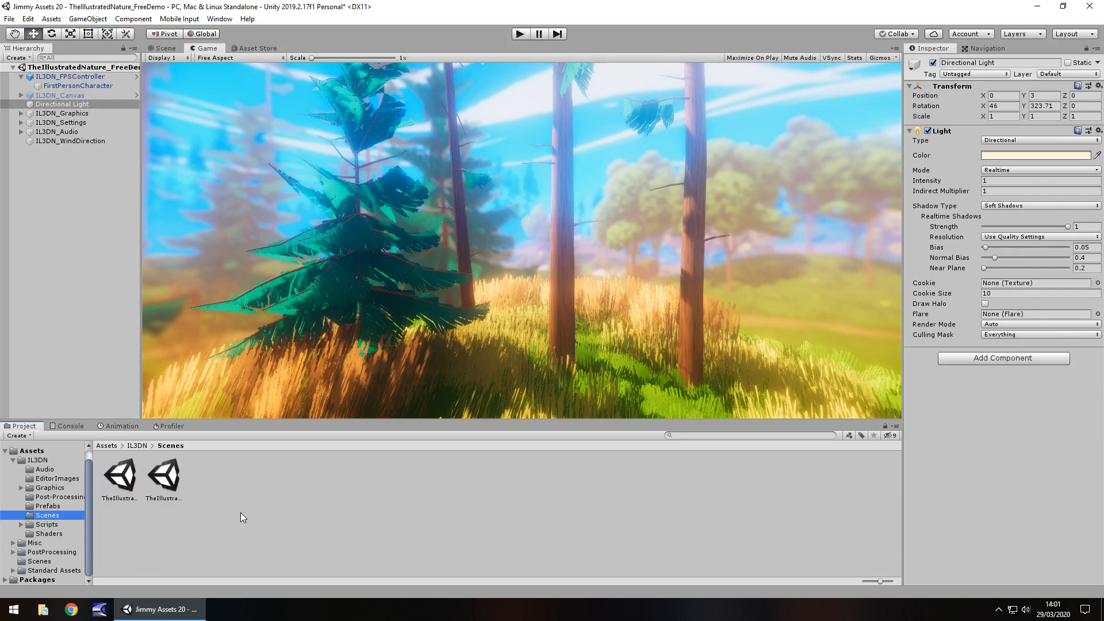
pyautogui.click(47, 533)
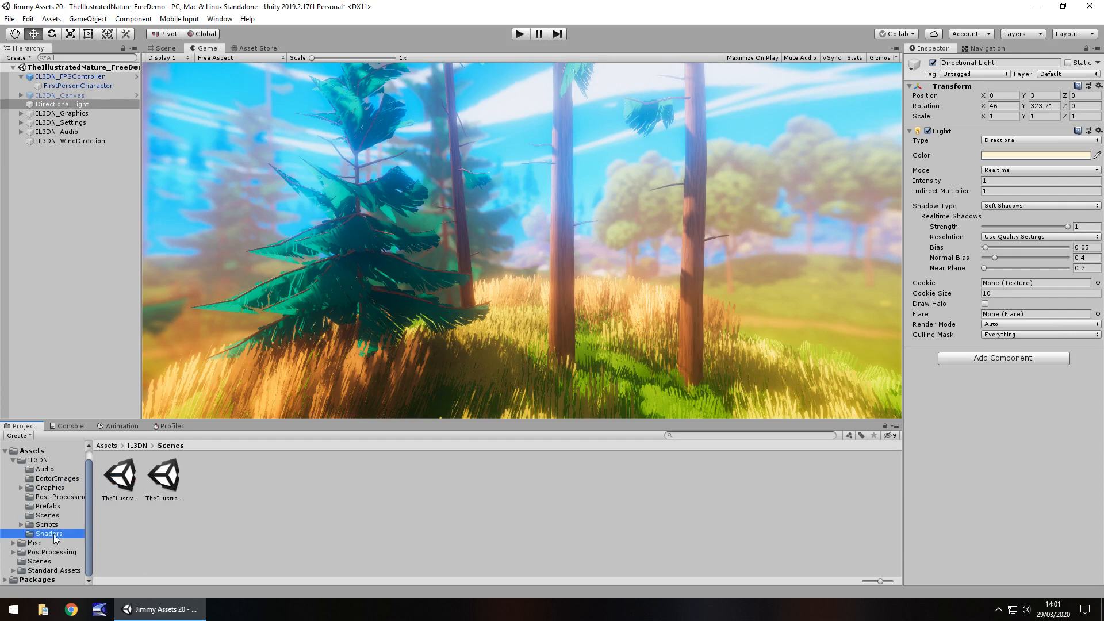
pyautogui.click(49, 534)
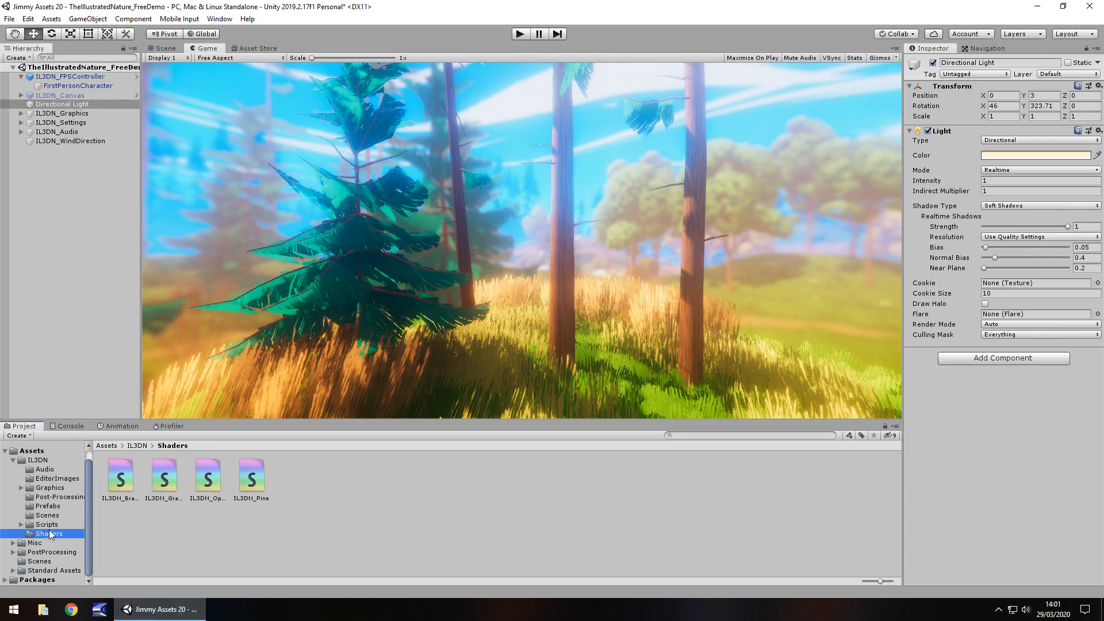
pyautogui.click(46, 524)
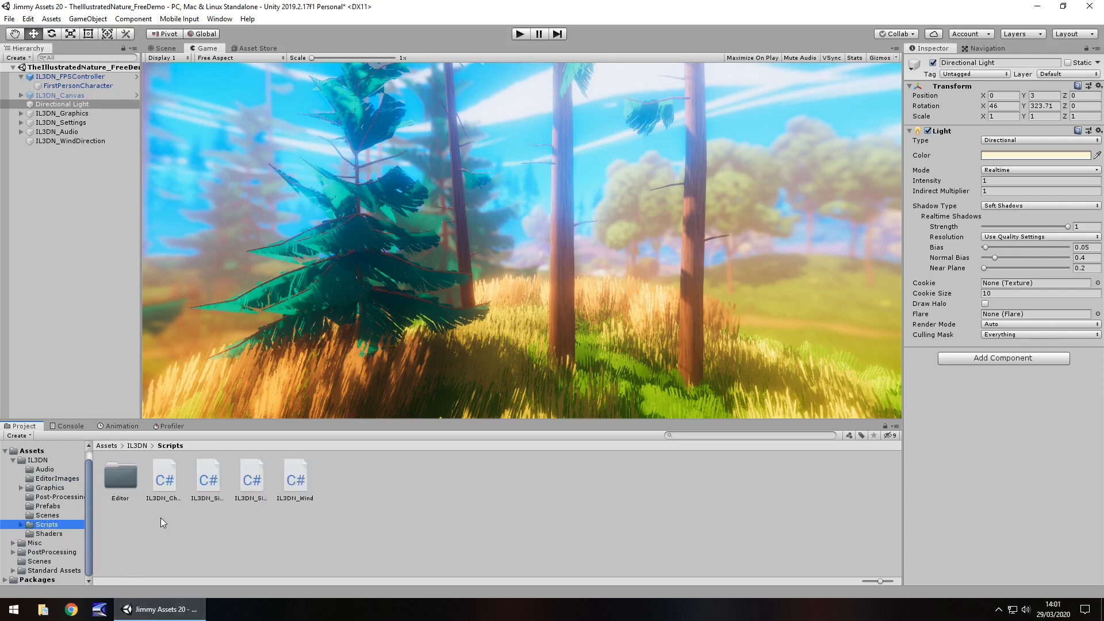
# - Preview the ChangeWalkingSound, first-person controller and next scripts' code, then dismiss the preview
pyautogui.click(163, 475)
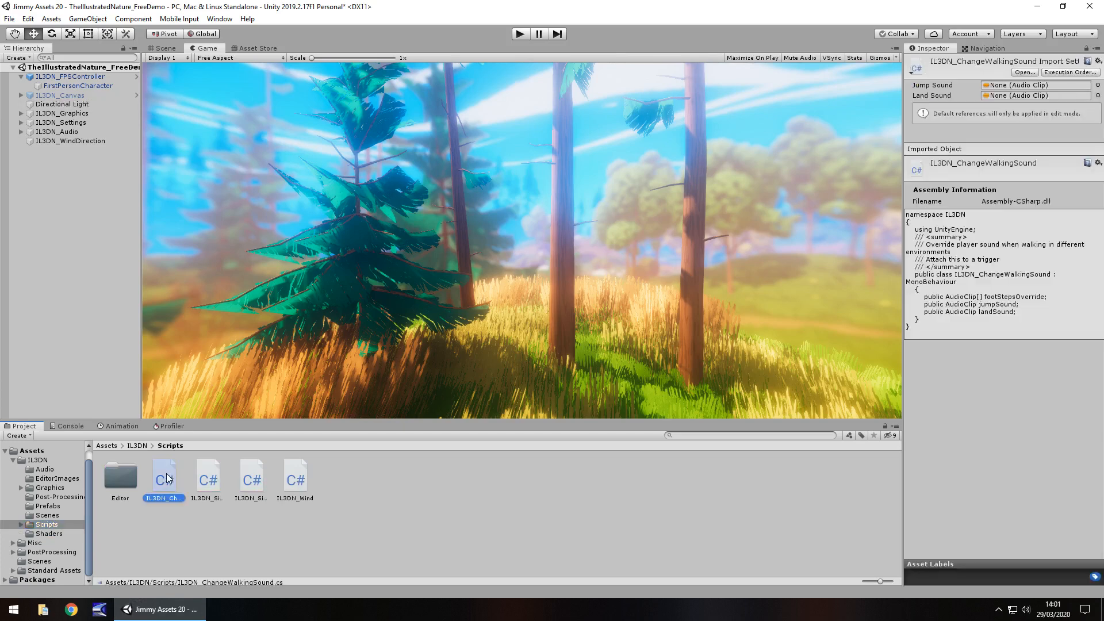
pyautogui.moveTo(214, 484)
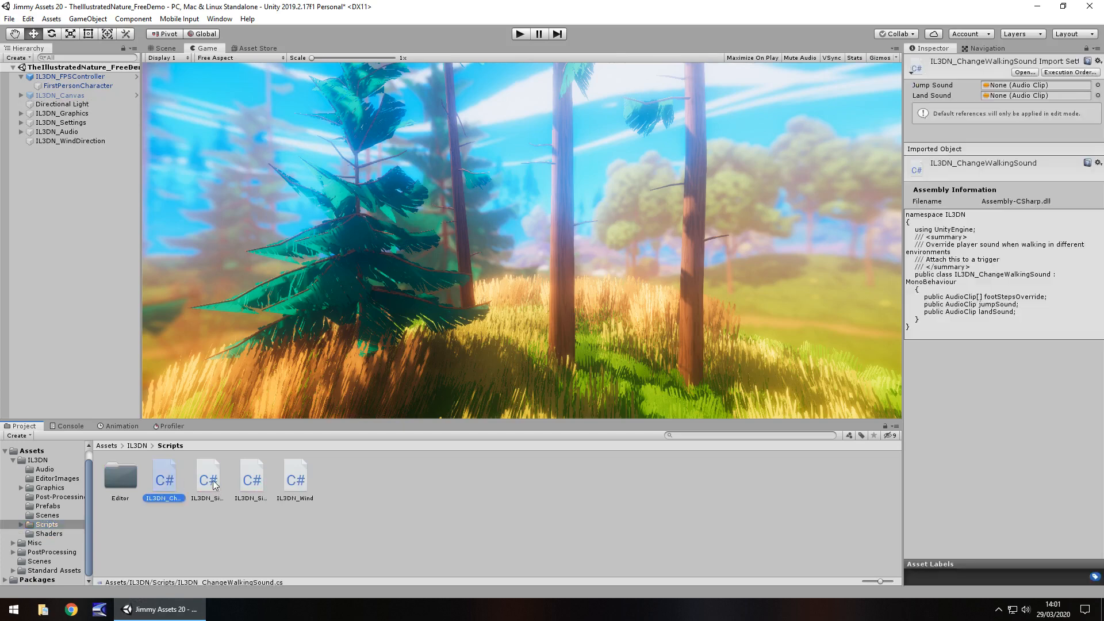
pyautogui.click(252, 475)
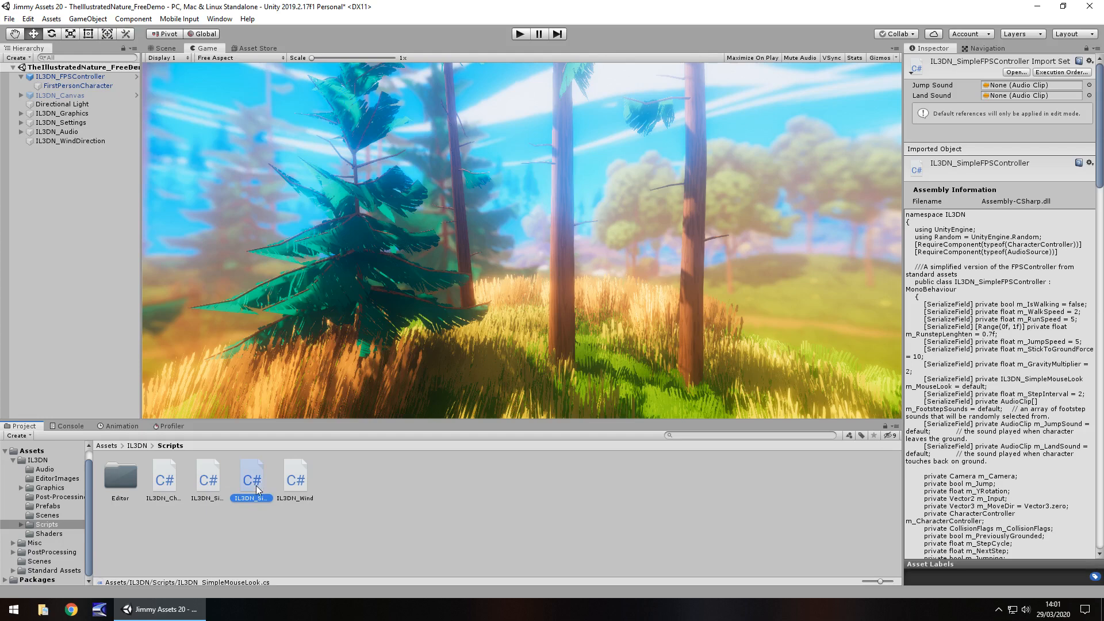
pyautogui.click(295, 475)
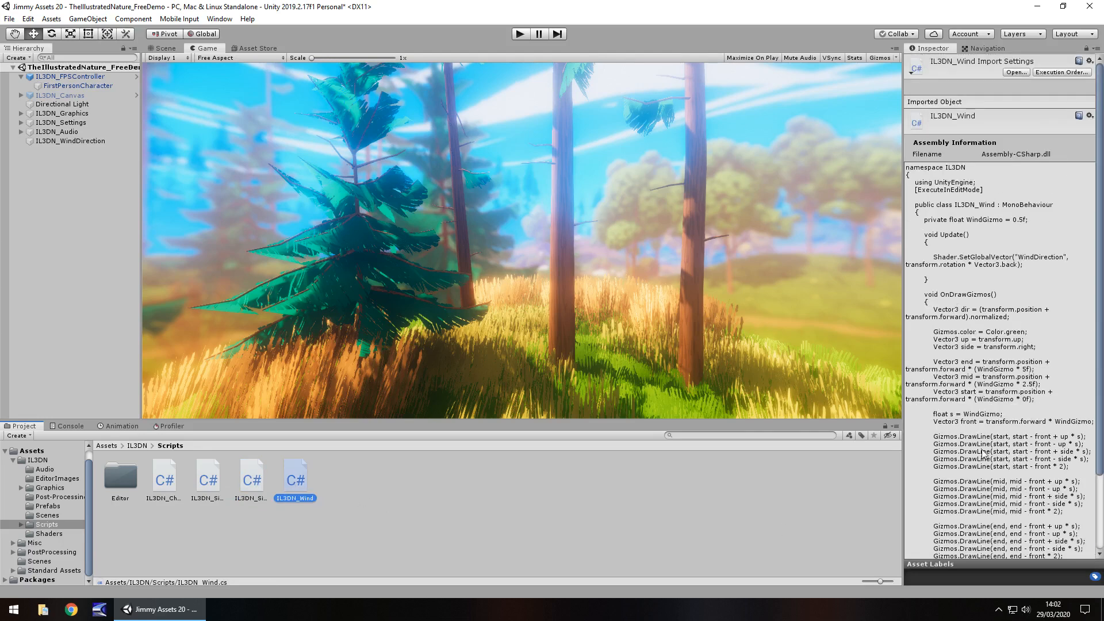
pyautogui.click(438, 532)
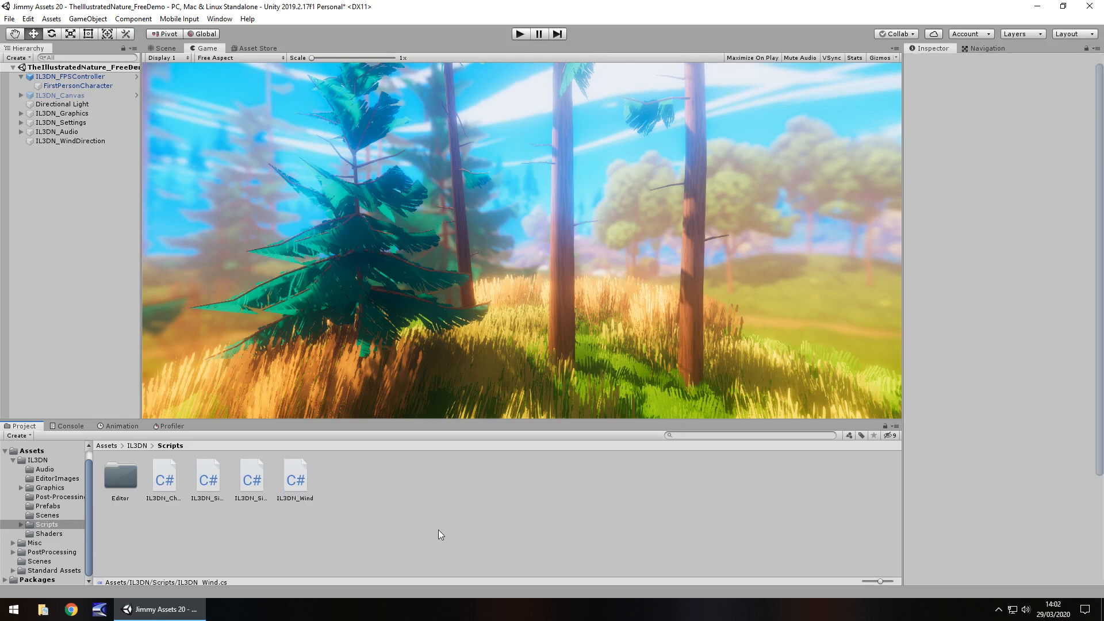
pyautogui.moveTo(68, 484)
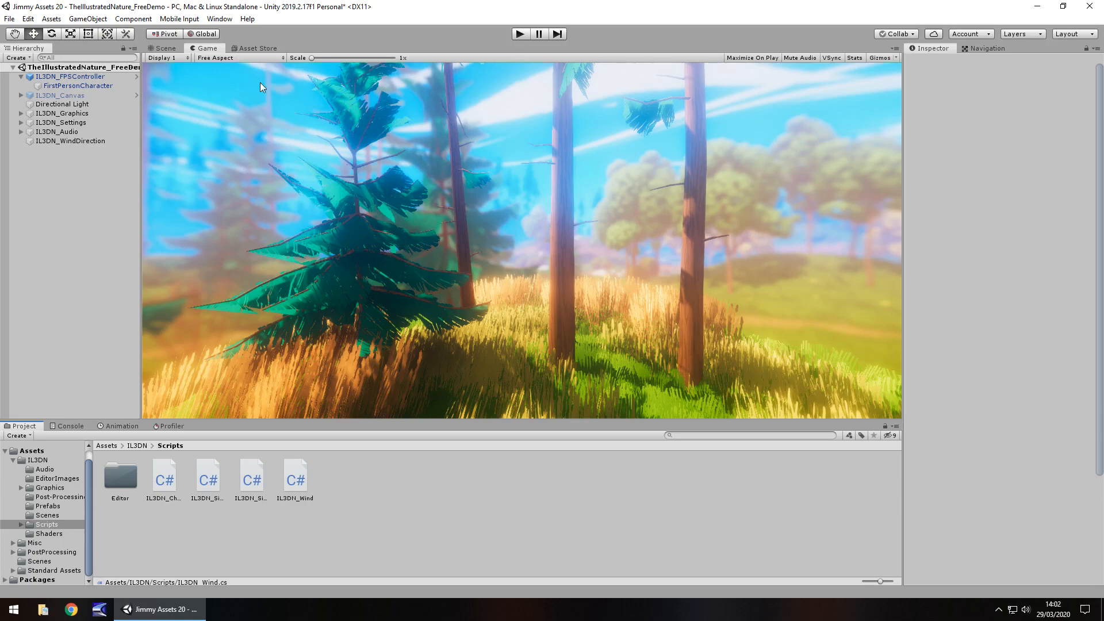
# - Review the Illustrated Nature Asset Store page and screenshots, then show the forest Game view
pyautogui.click(256, 48)
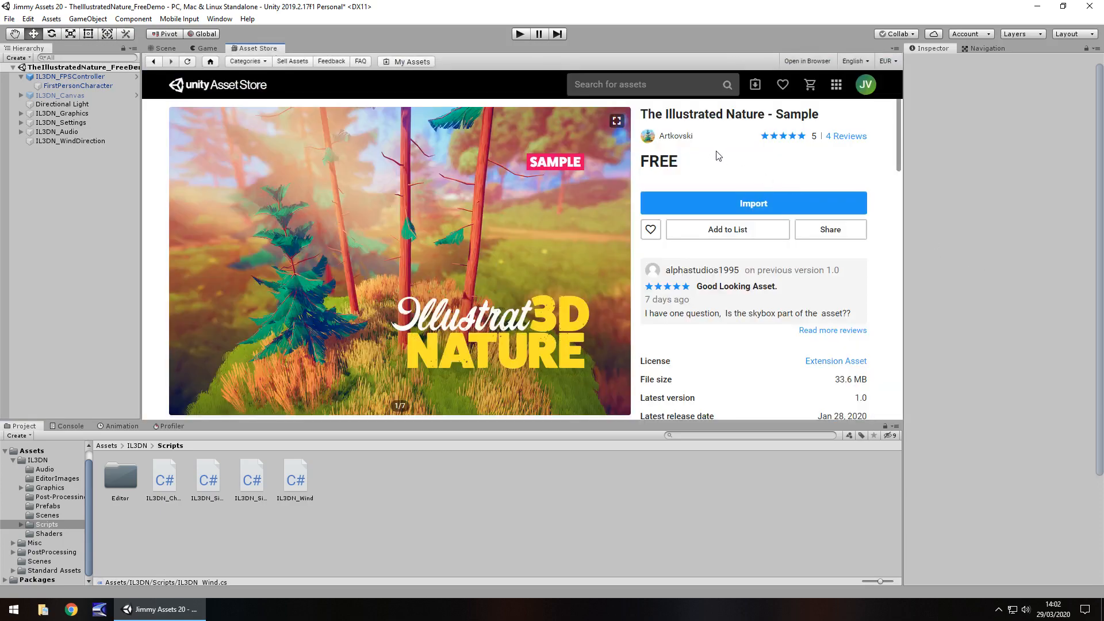
pyautogui.moveTo(711, 156)
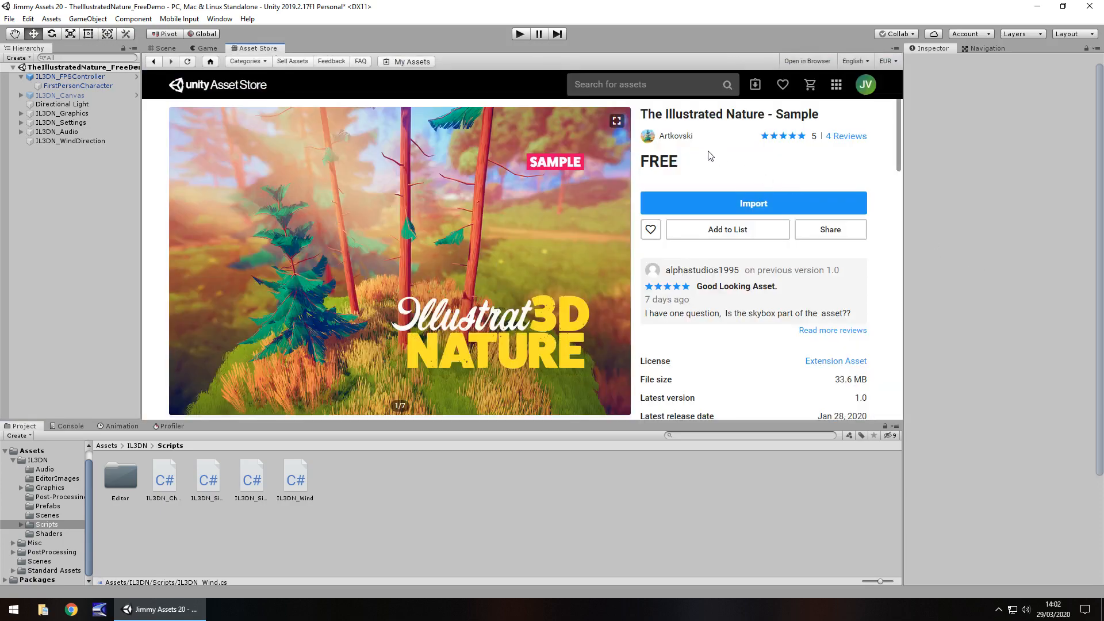
pyautogui.scroll(-3)
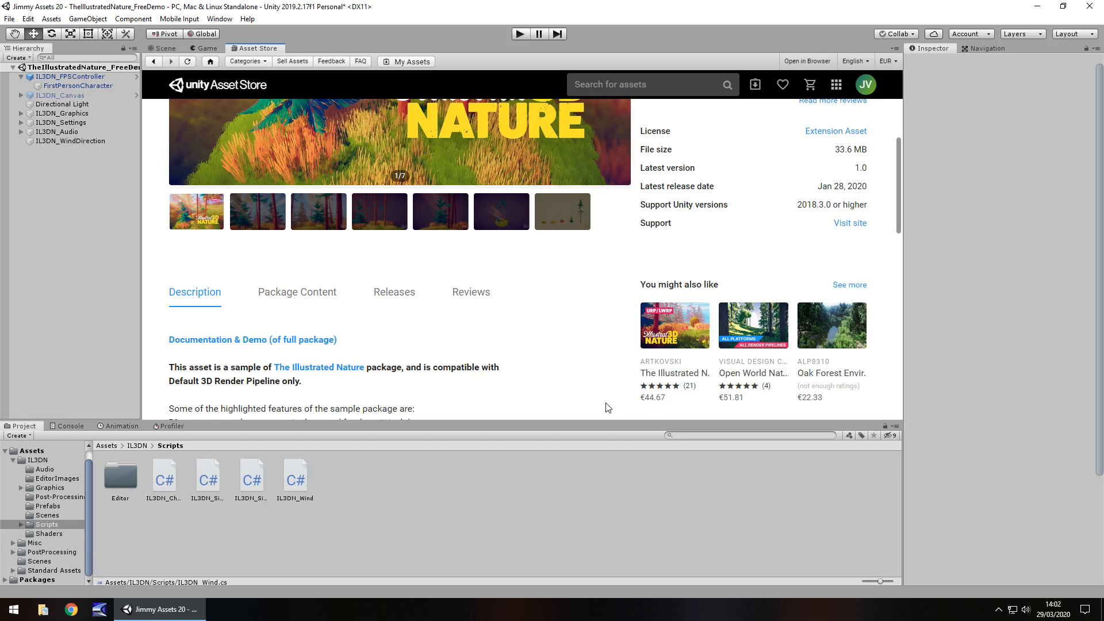
pyautogui.moveTo(606, 408)
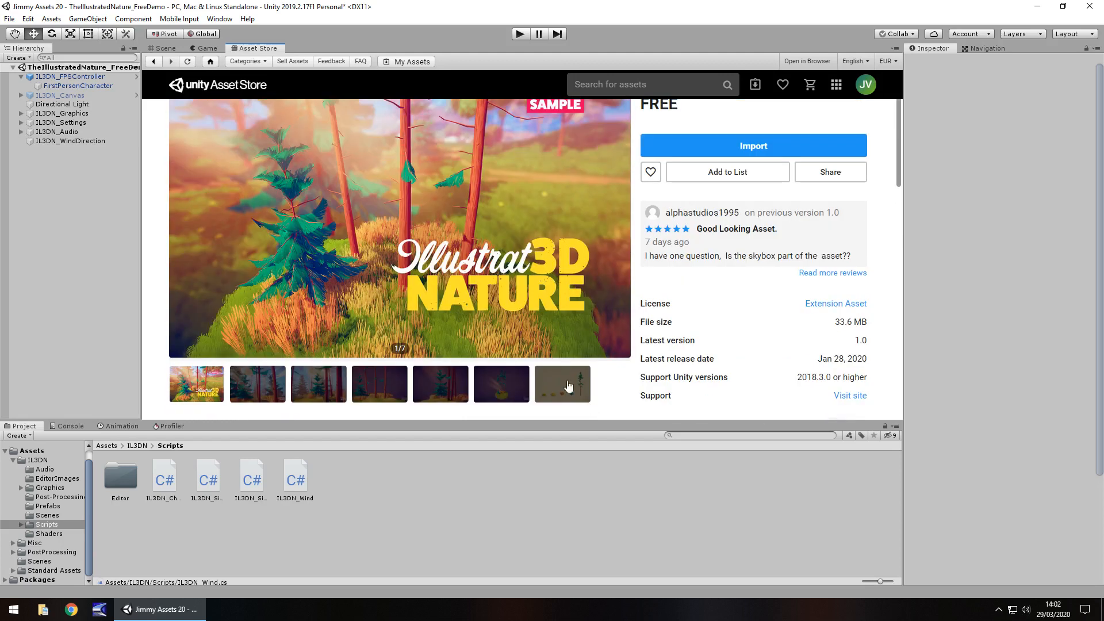
pyautogui.moveTo(716, 330)
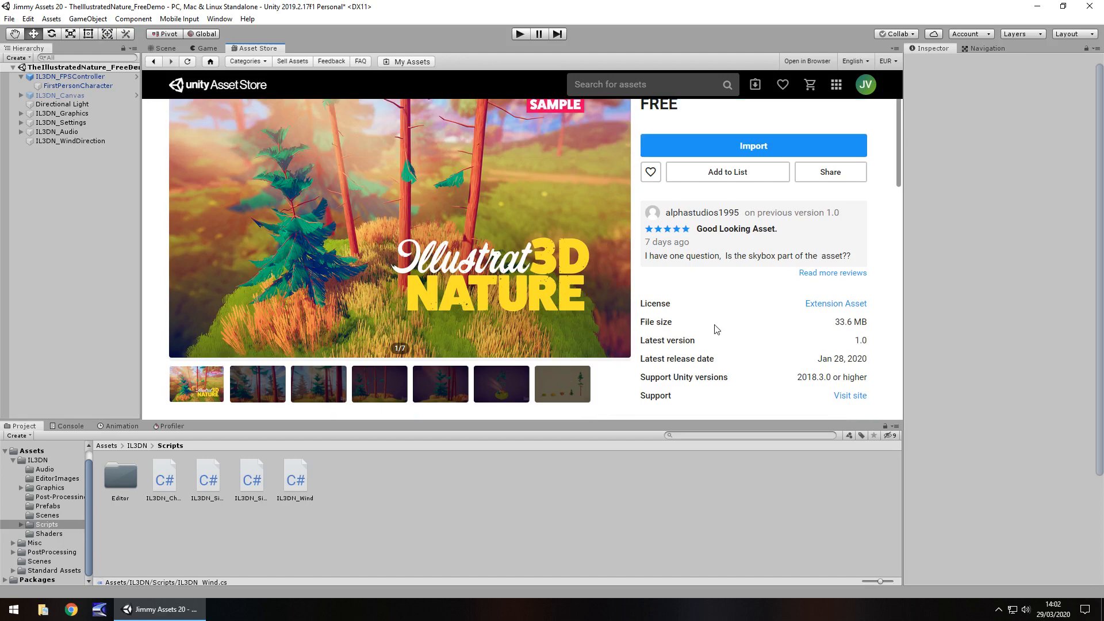
pyautogui.click(206, 48)
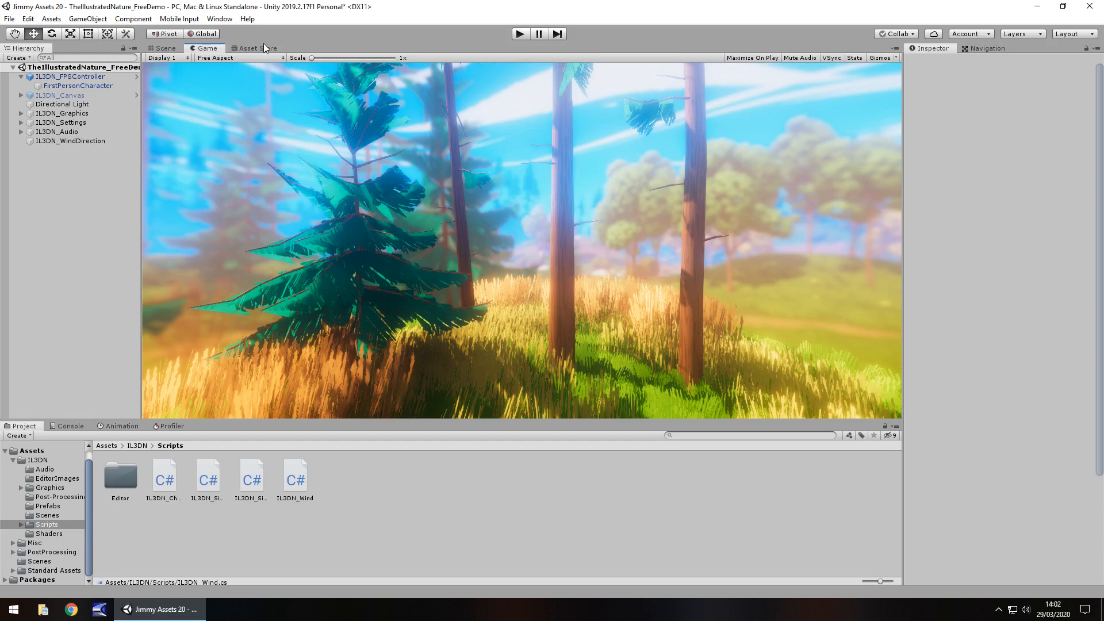
# - Return to The Illustrated Nature - Sample Asset Store listing with its image gallery
pyautogui.click(255, 48)
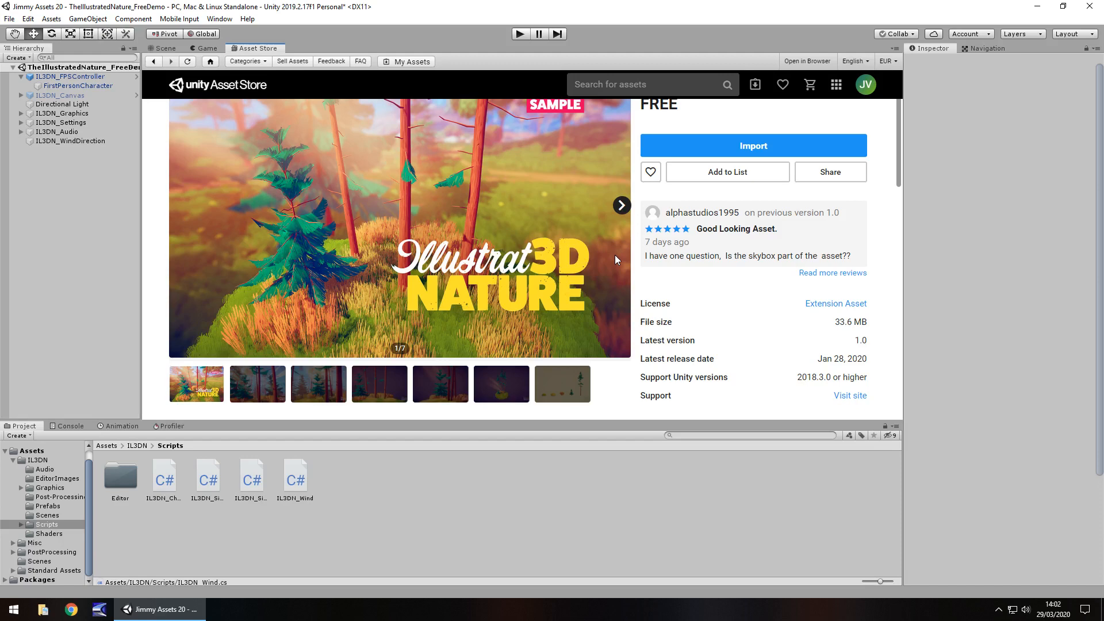
pyautogui.moveTo(169, 63)
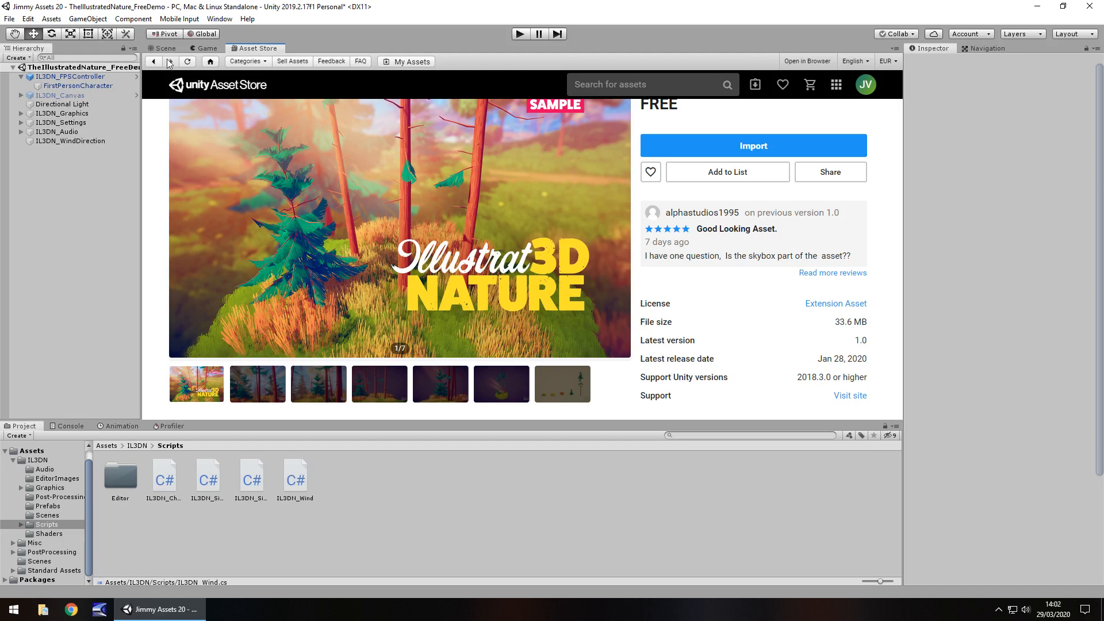
# - Switch between the Scene and Game views of the island, ending on the Scene view
pyautogui.click(164, 49)
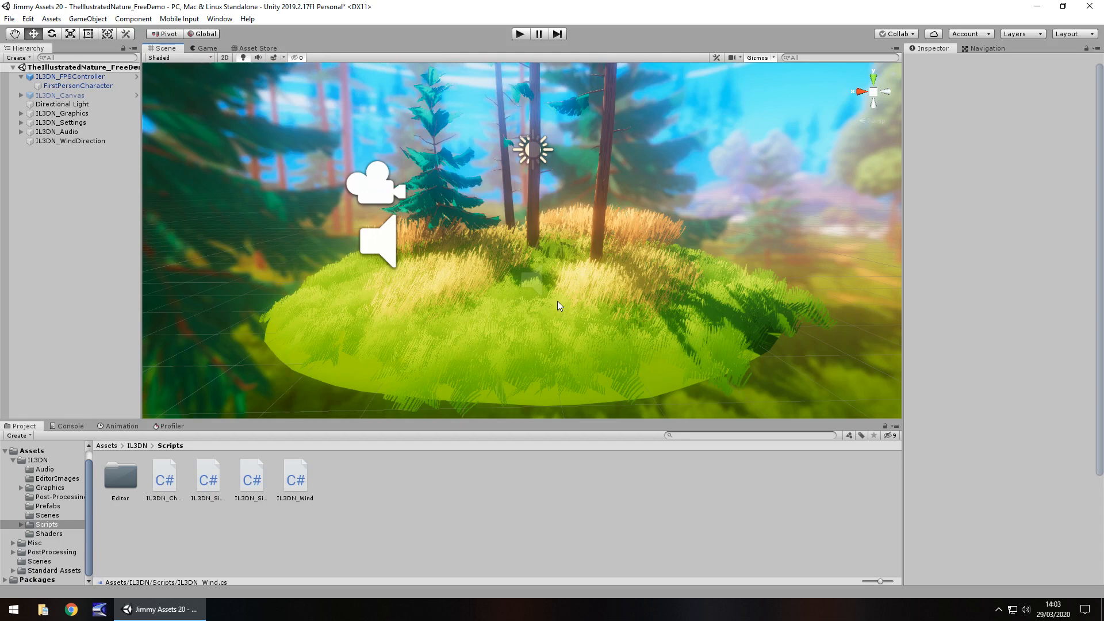
pyautogui.click(206, 49)
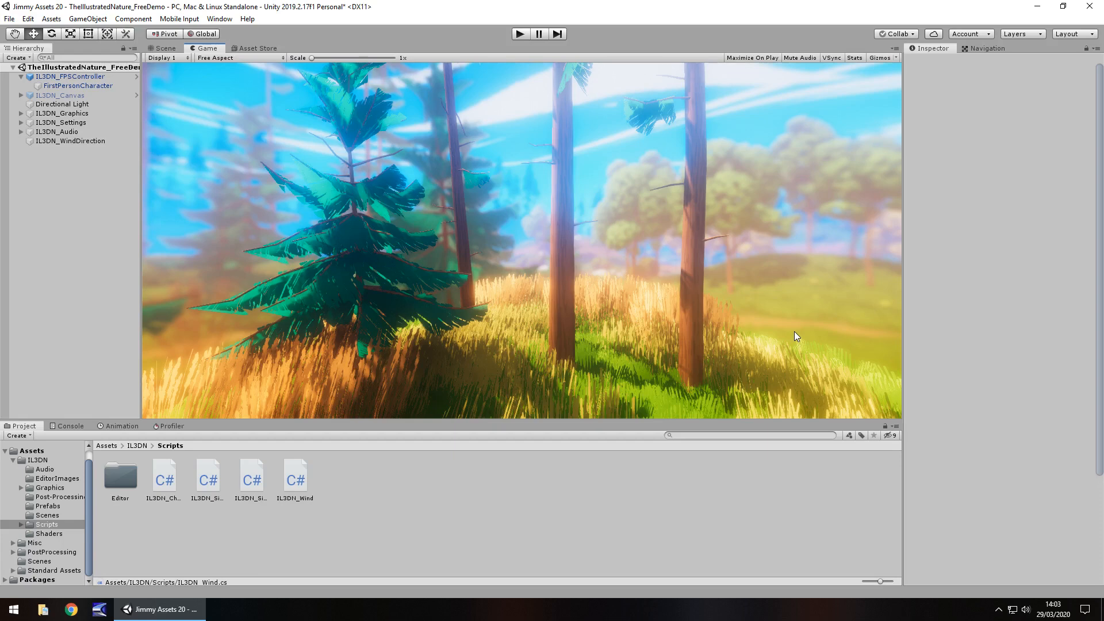
pyautogui.moveTo(288, 125)
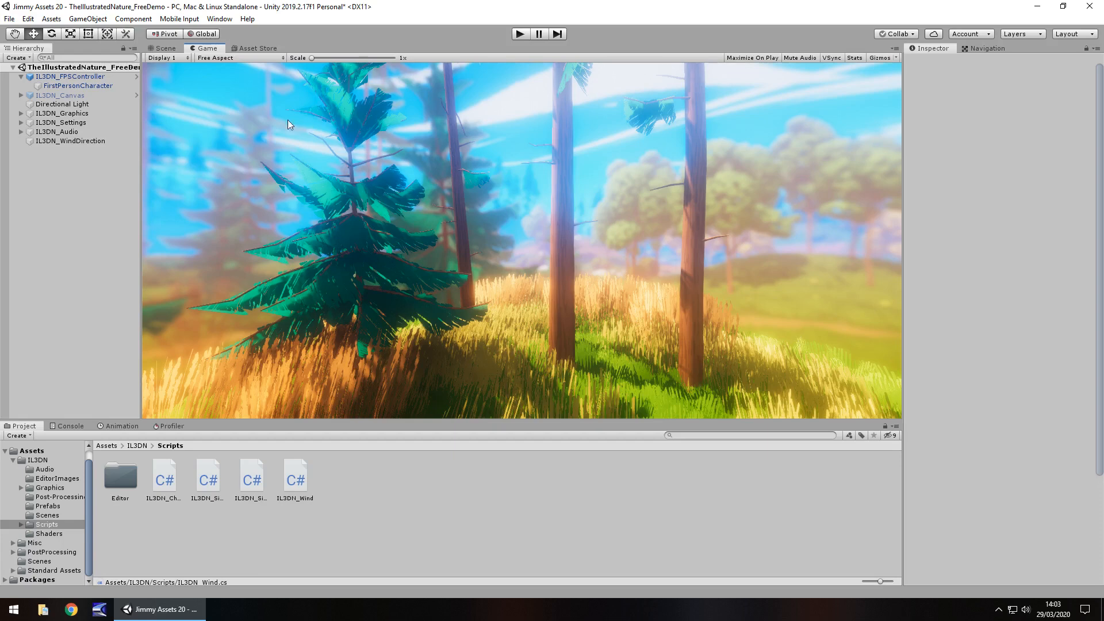
pyautogui.click(165, 49)
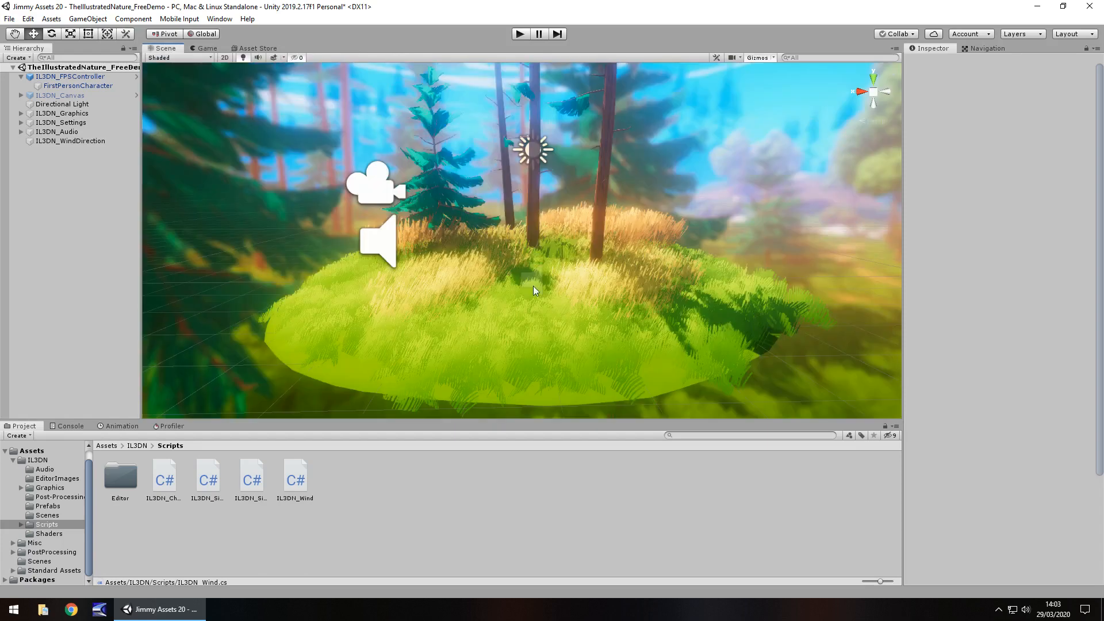
pyautogui.moveTo(529, 323)
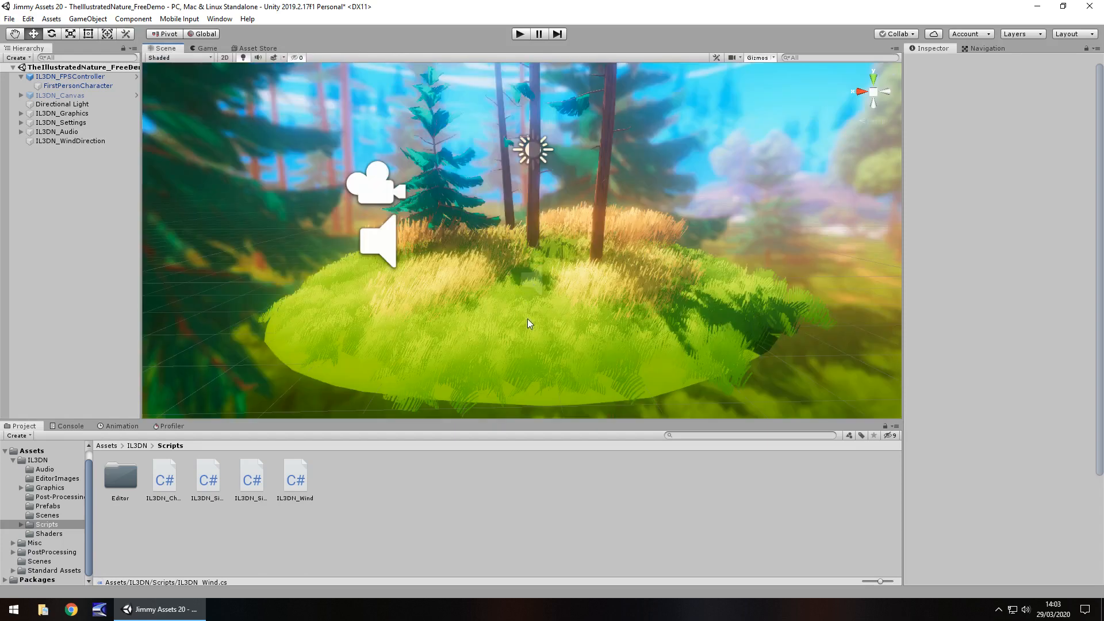
pyautogui.moveTo(325, 362)
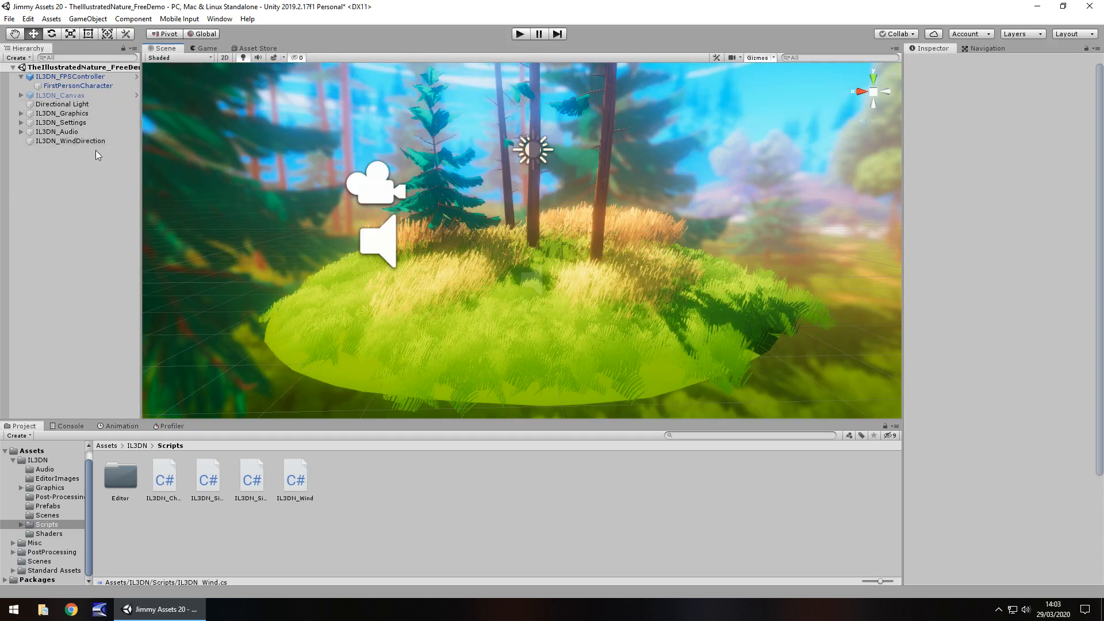
# - Set the Directional Light colour to F62114 and intensity 3.1, then view the fiery forest in Game view
pyautogui.click(61, 104)
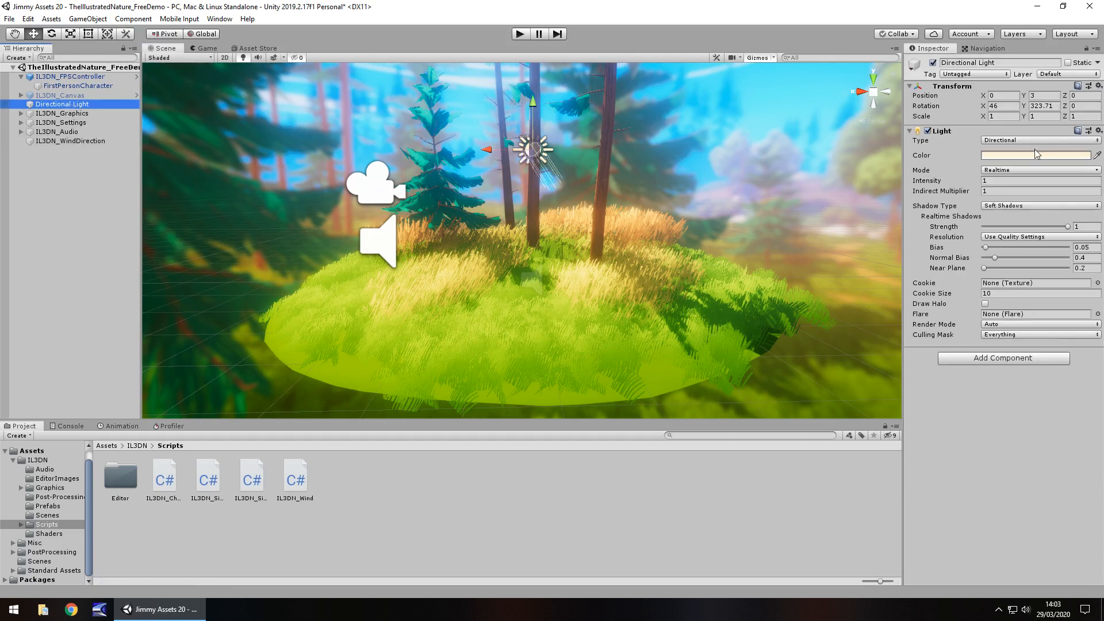
pyautogui.click(1035, 154)
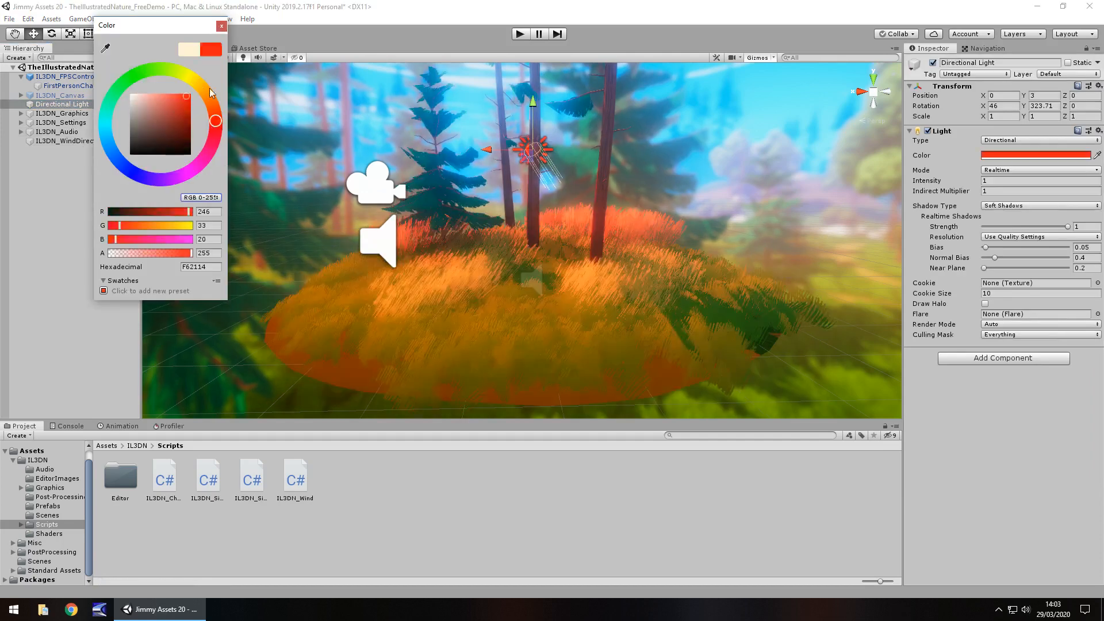
pyautogui.click(221, 26)
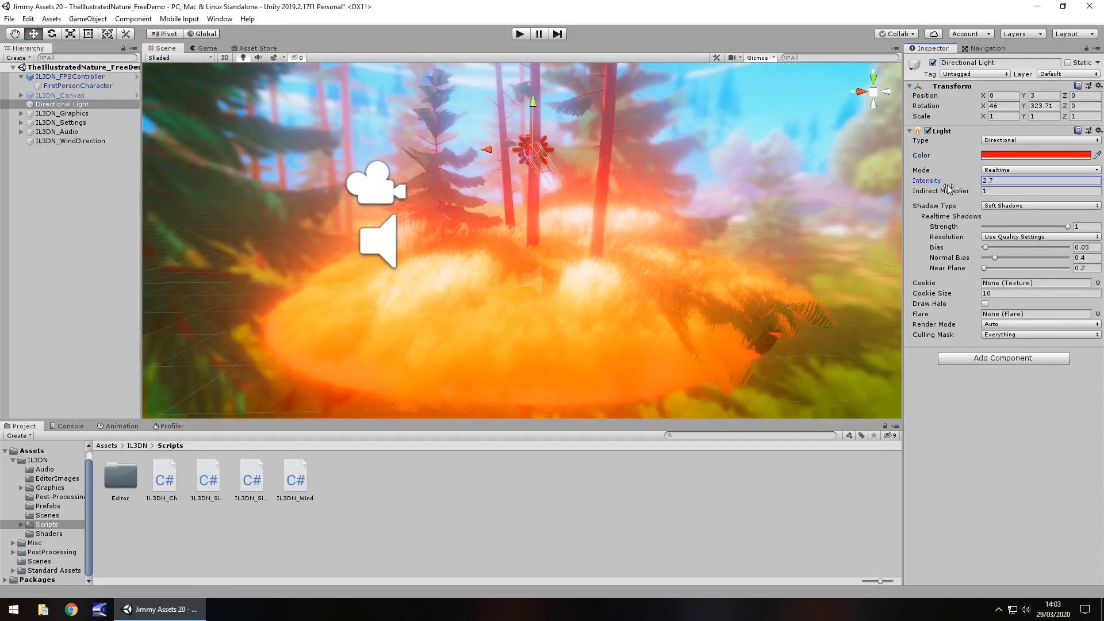
pyautogui.write('3.1')
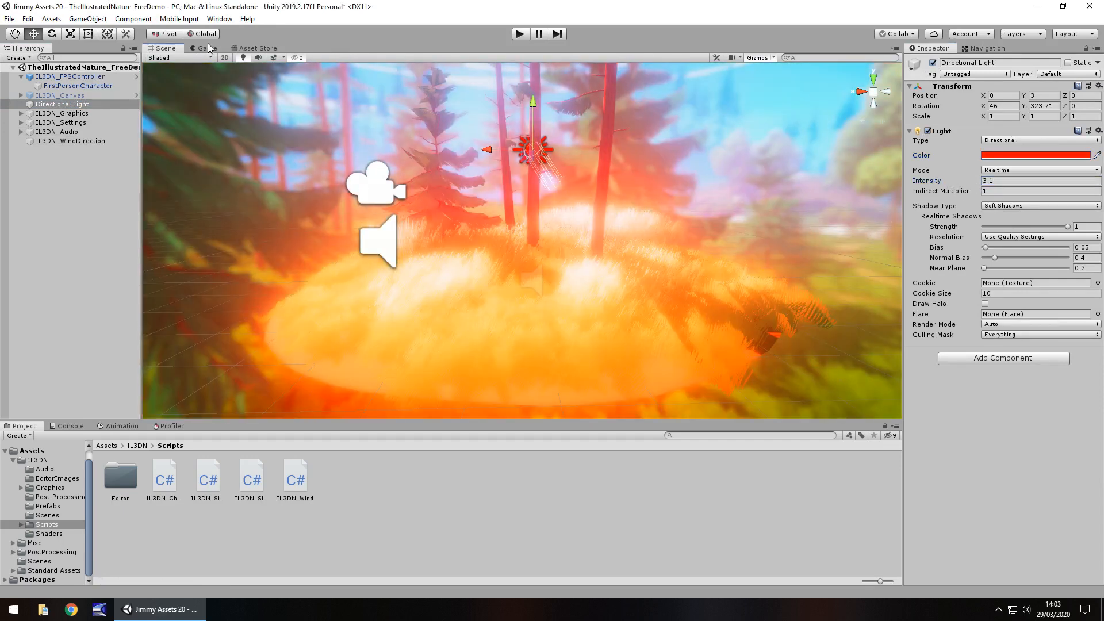
pyautogui.click(205, 48)
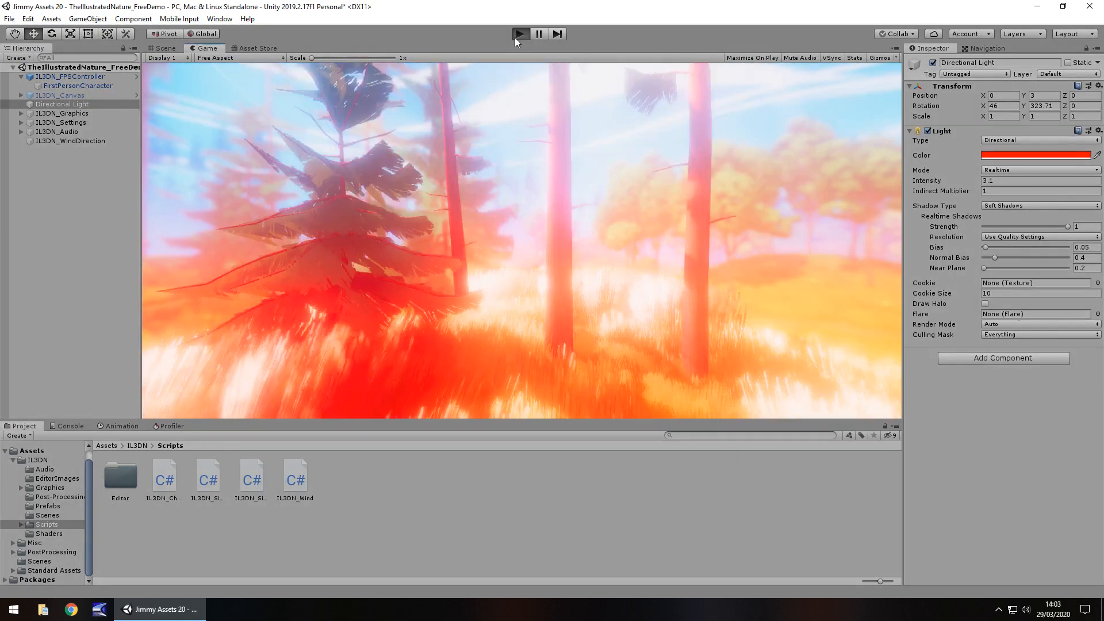
# - Run the scene under the red-orange 3.1-intensity light, then return to the Illustrated Nature store listing
pyautogui.click(518, 34)
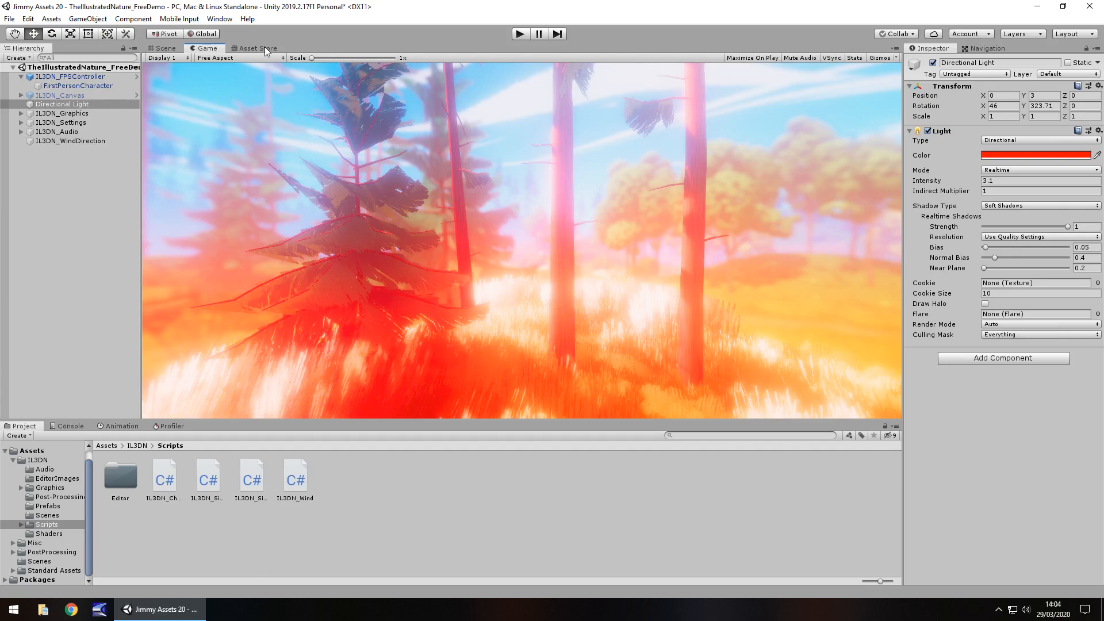
pyautogui.click(256, 49)
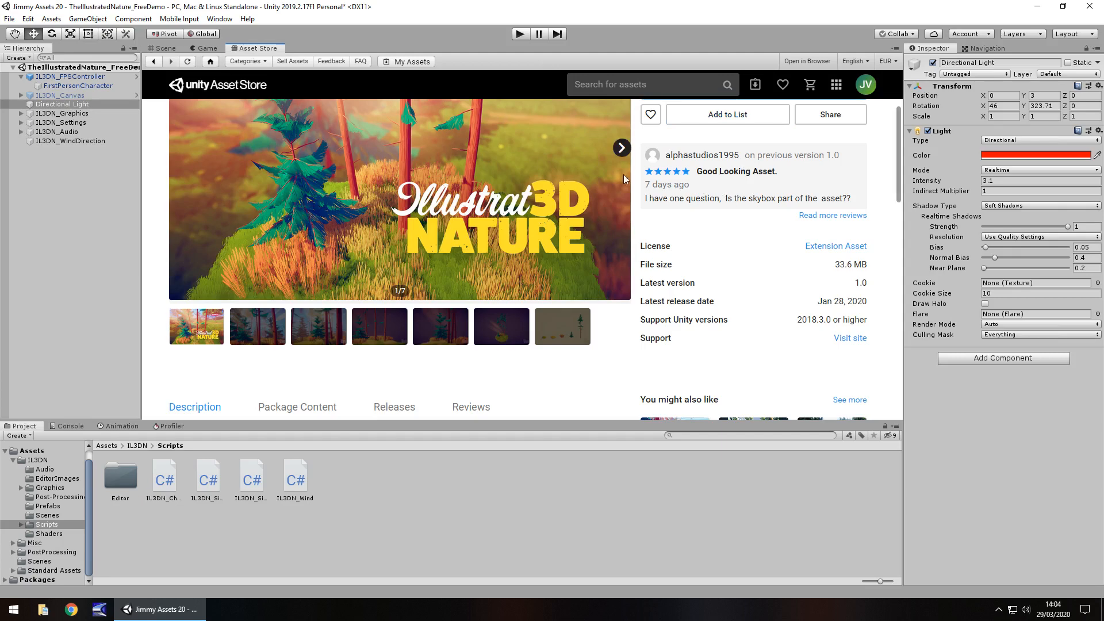
pyautogui.moveTo(773, 214)
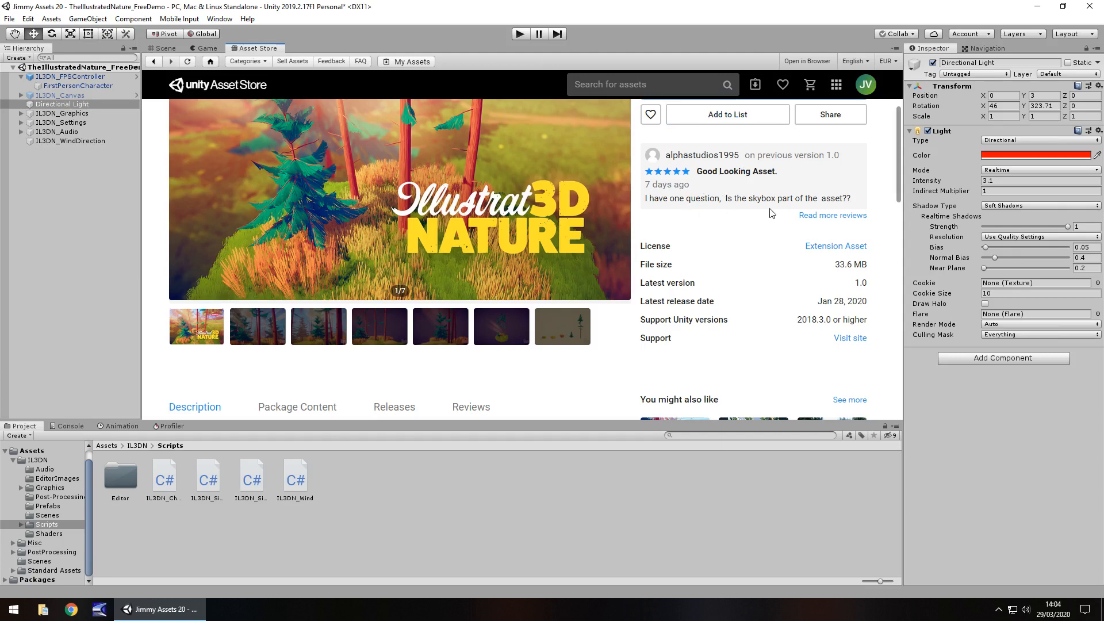
# - Return to the editable Scene view of the red-lit island
pyautogui.click(165, 48)
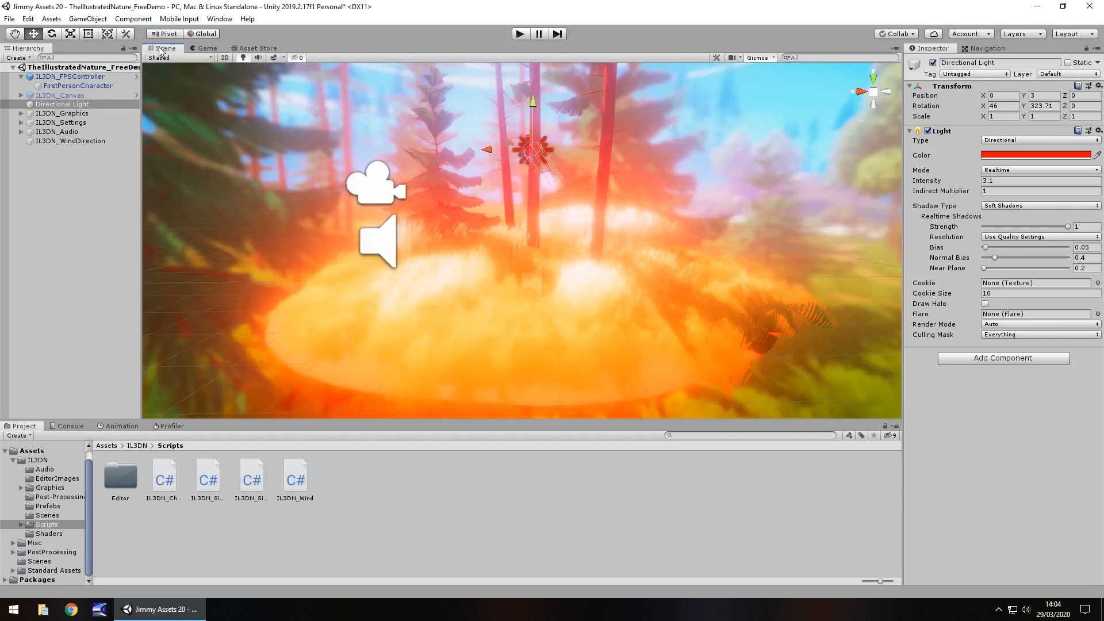